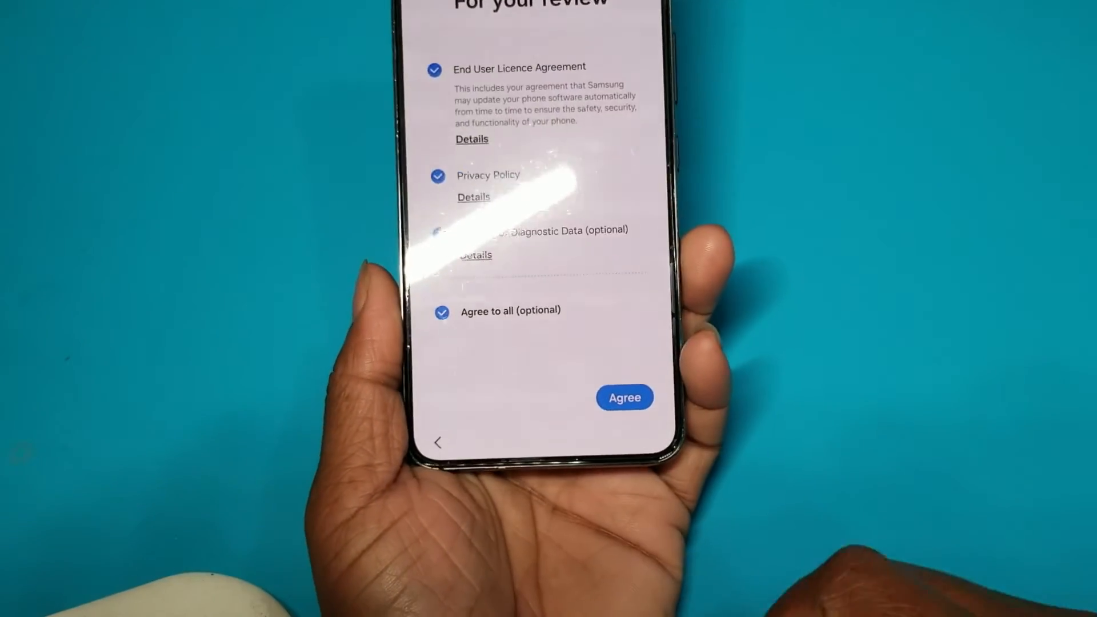
Accept the setup terms and postpone mobile network setup until later in Settings
click(624, 398)
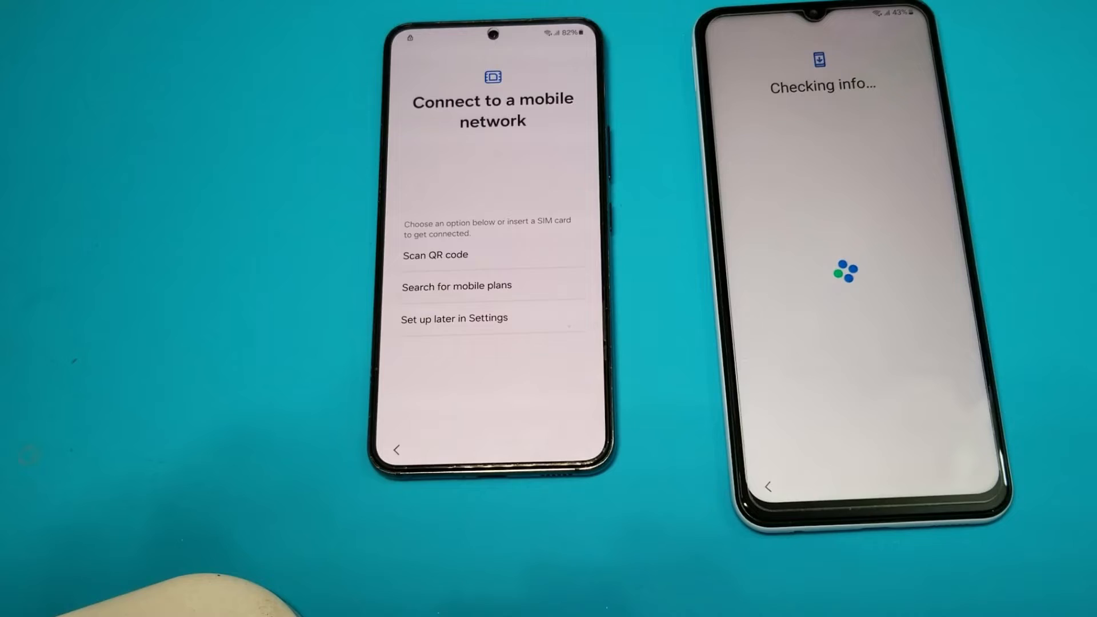
click(453, 325)
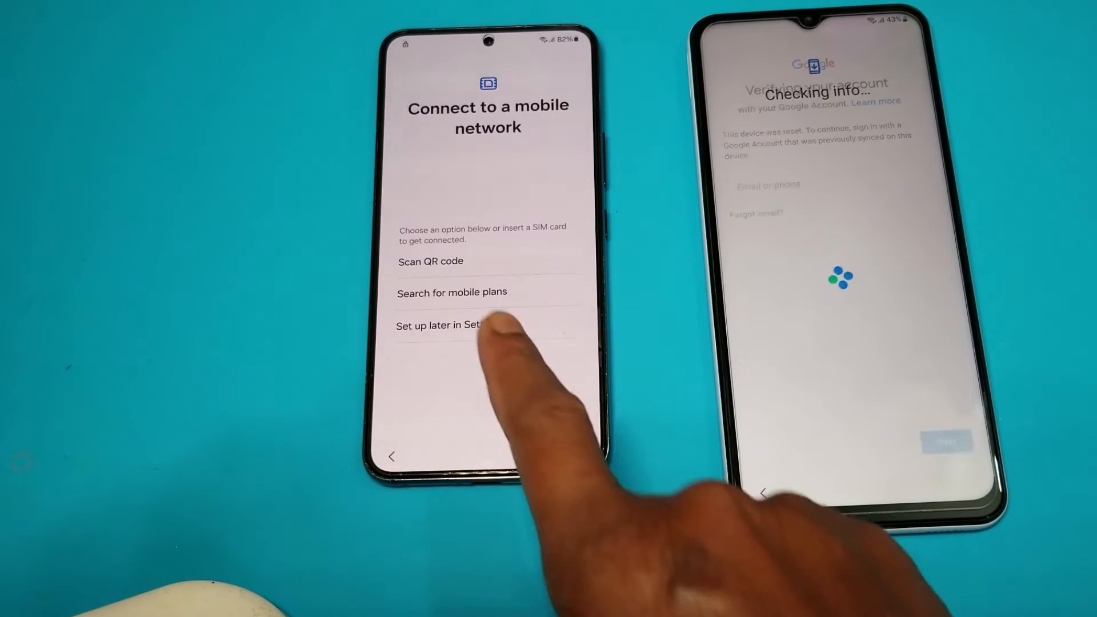
click(455, 325)
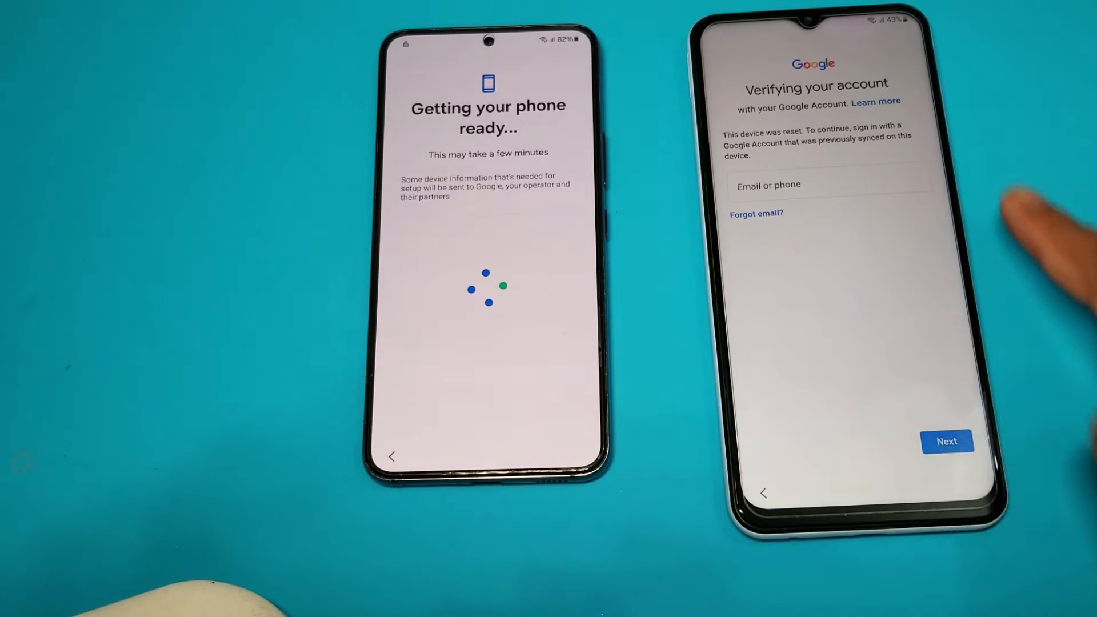
Continue past 'Verifying your account' to the Google verification lock, then return to Welcome
click(829, 184)
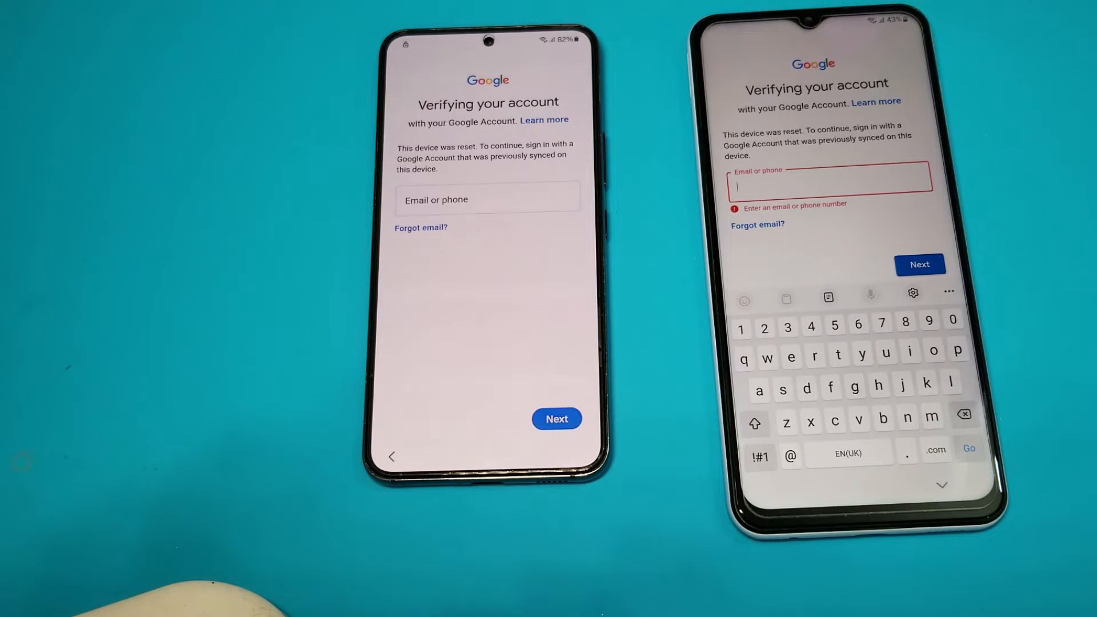
click(556, 419)
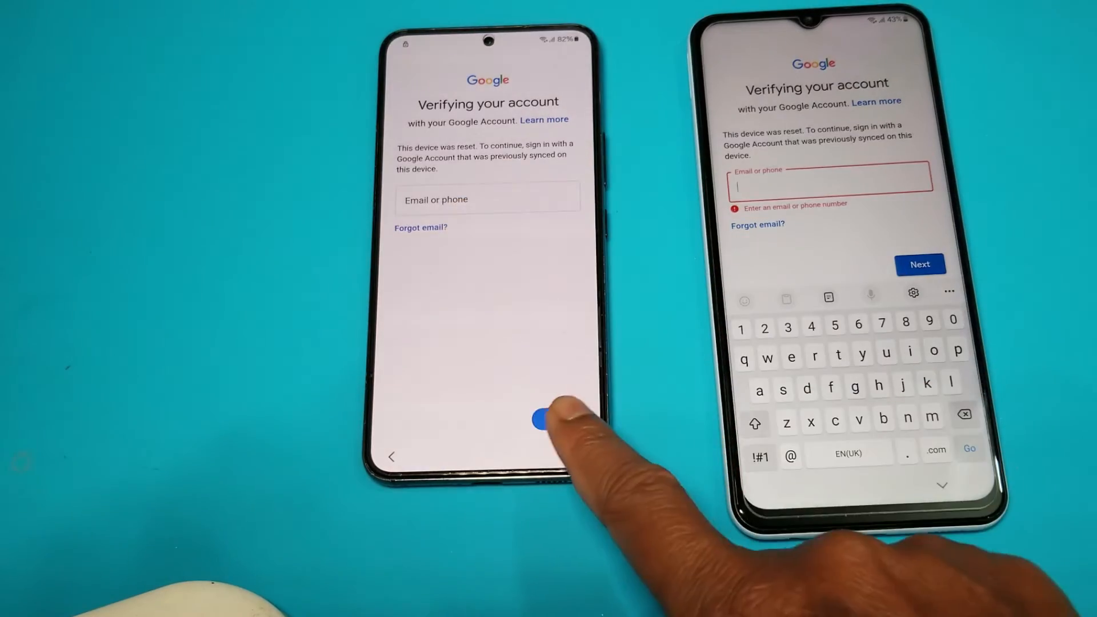
click(545, 419)
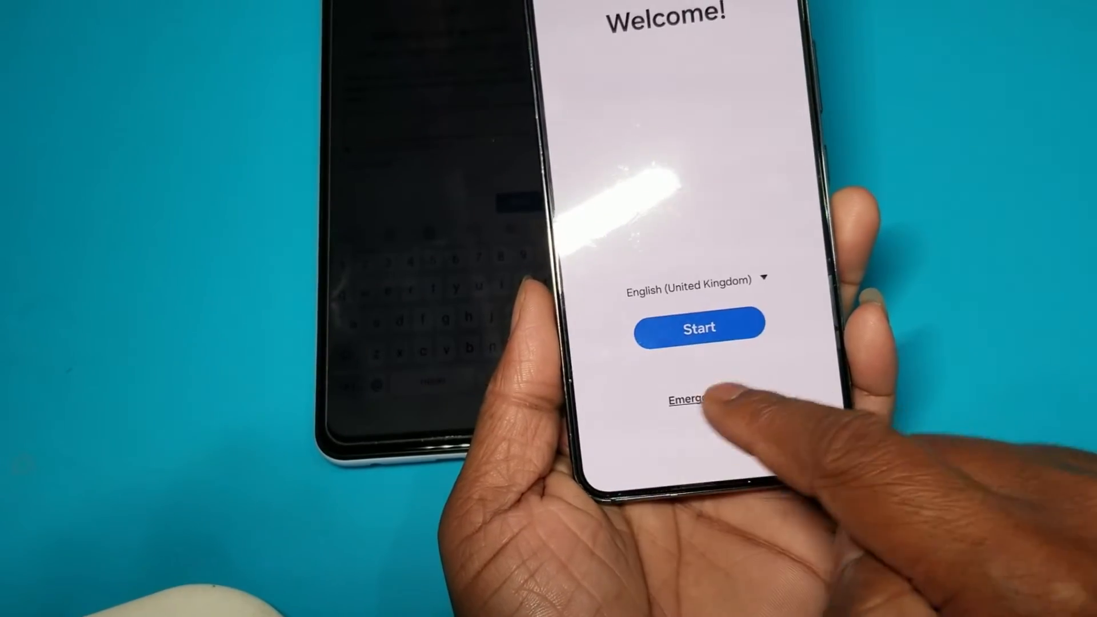
Dial *#0*# in the Welcome screen's emergency dialer to open the test menu
click(693, 400)
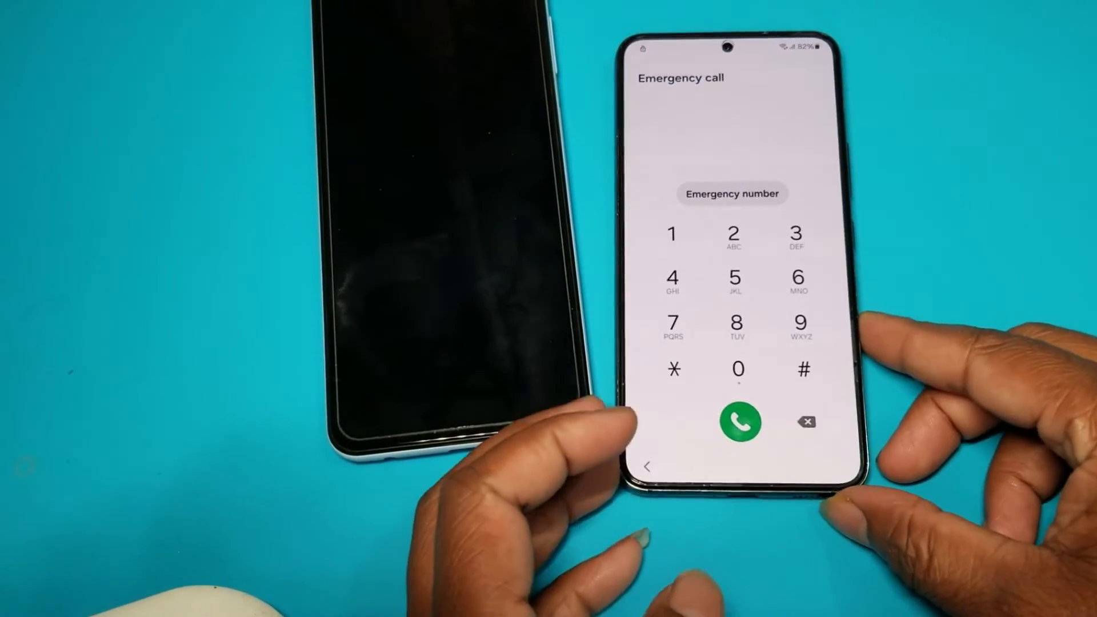
click(673, 369)
text(*#0*)
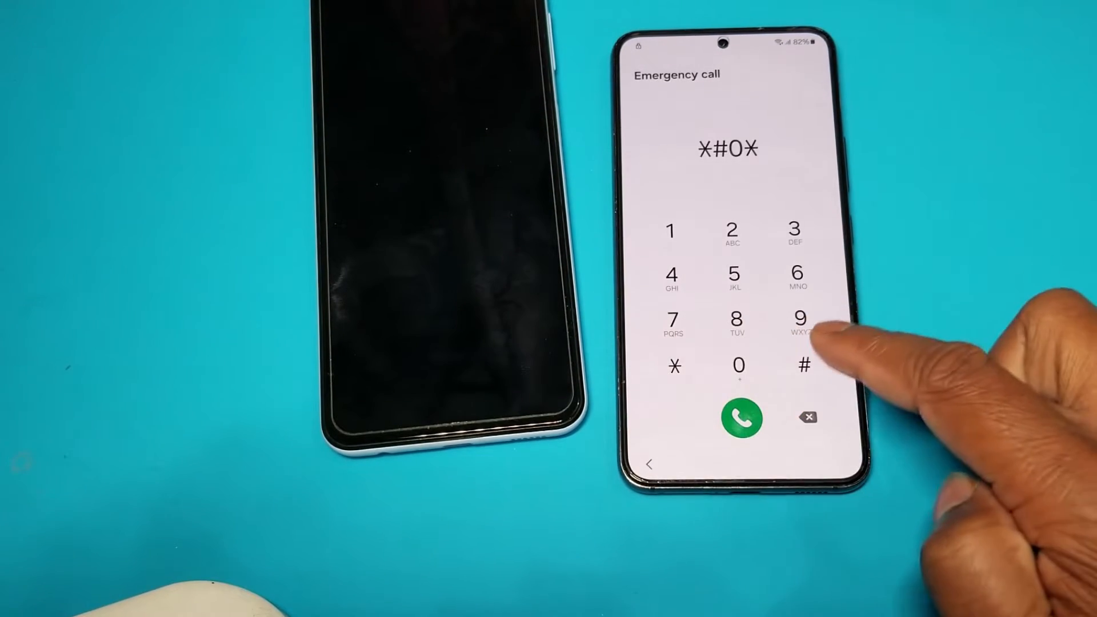
click(739, 418)
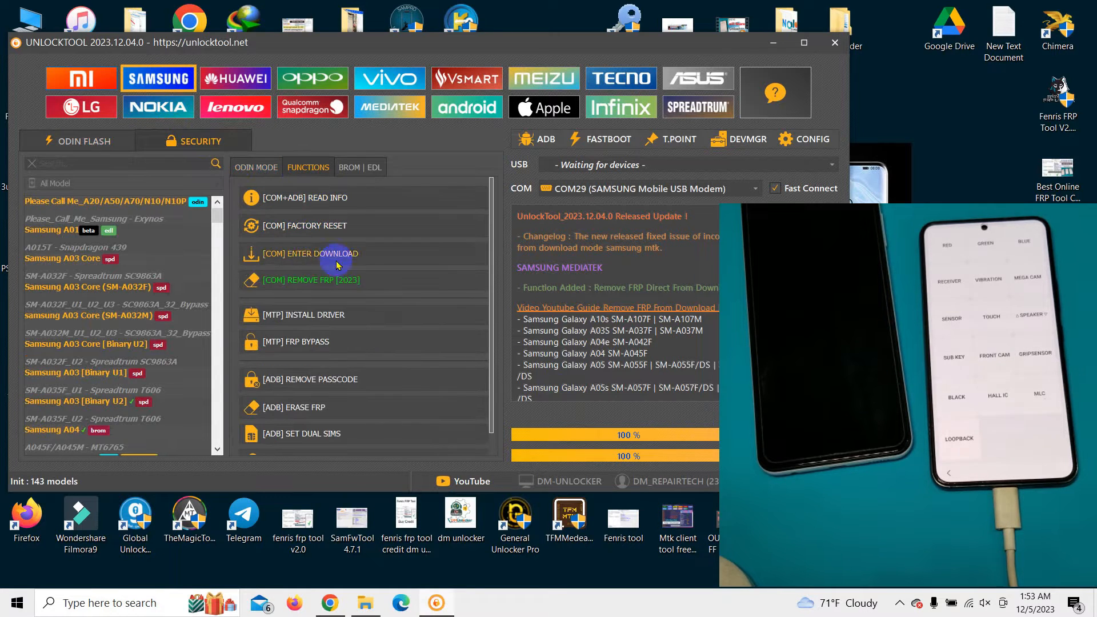
Run [COM] REMOVE FRP [2023], confirm the code was dialed, and choose Method 3 [Newer]
click(310, 280)
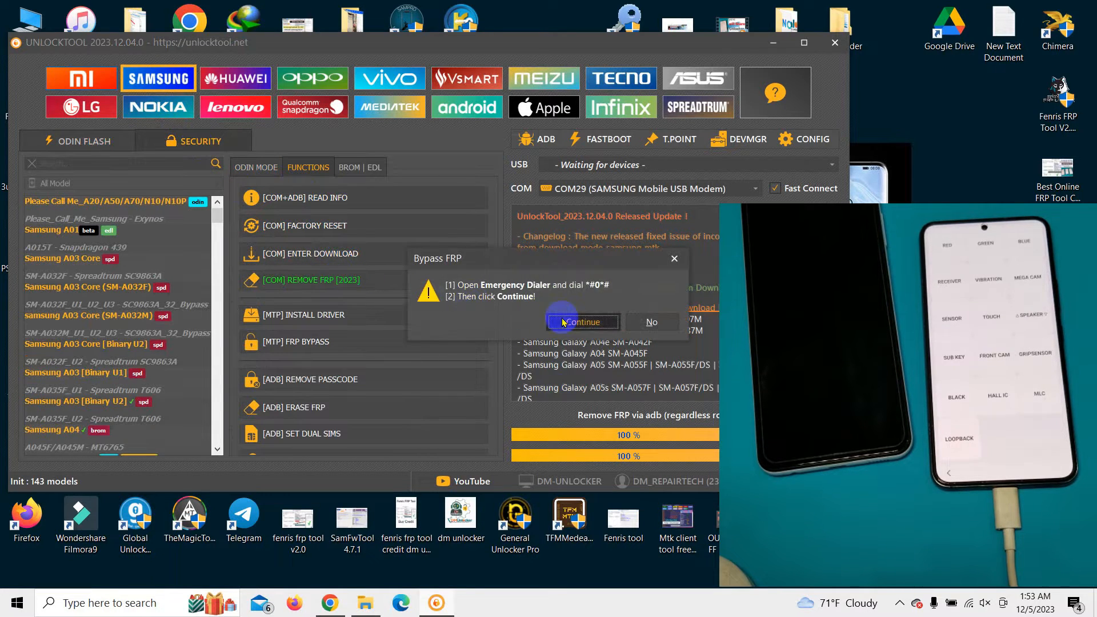
click(583, 322)
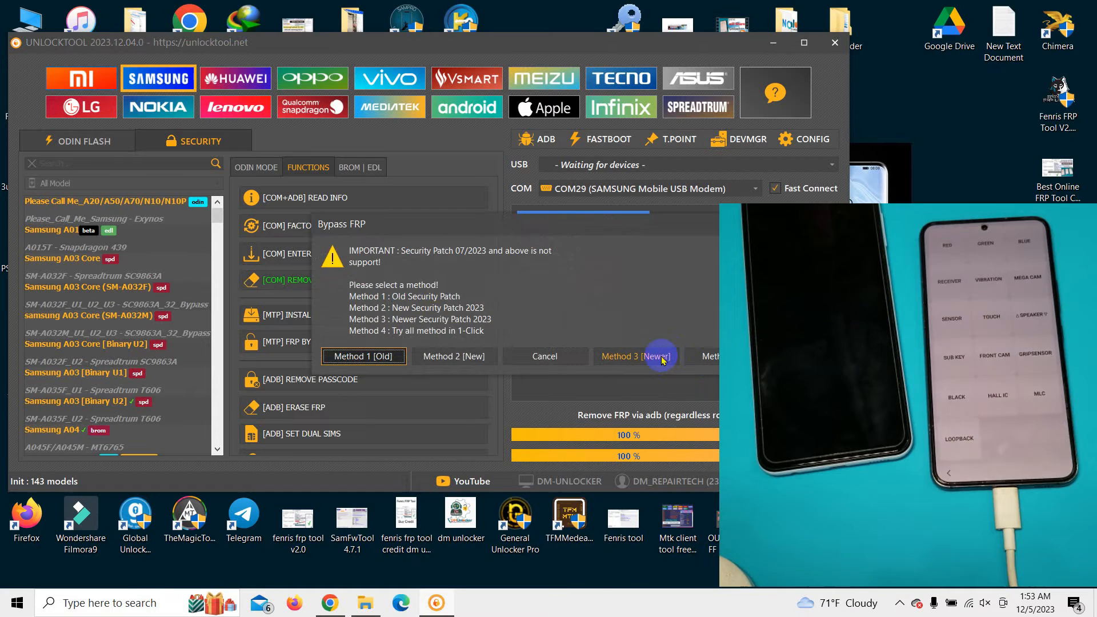
click(635, 356)
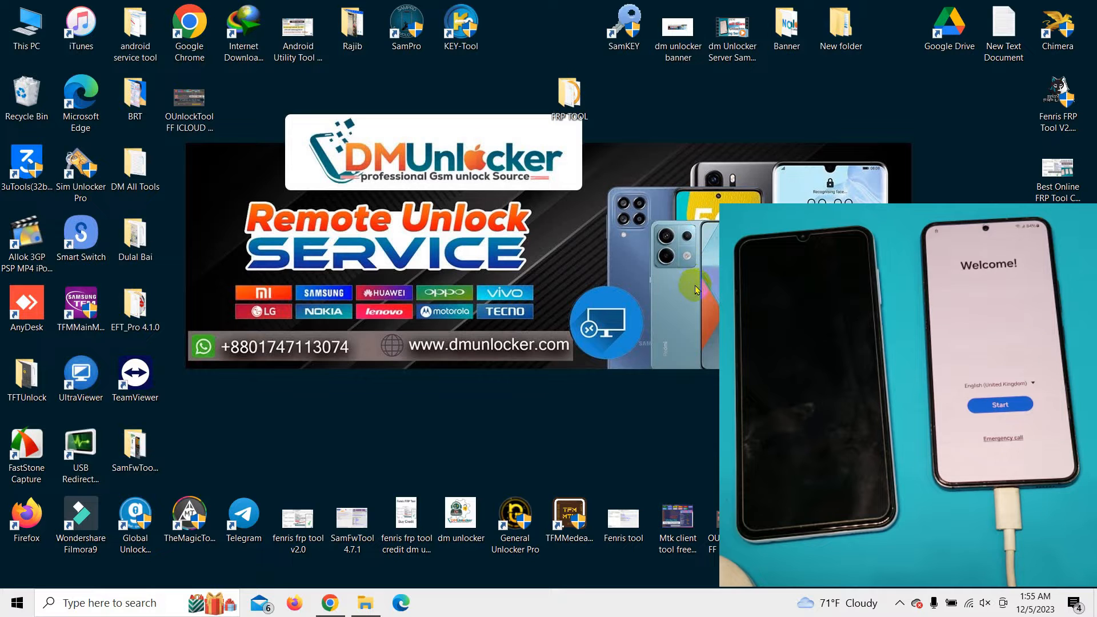
mouse_move(409, 581)
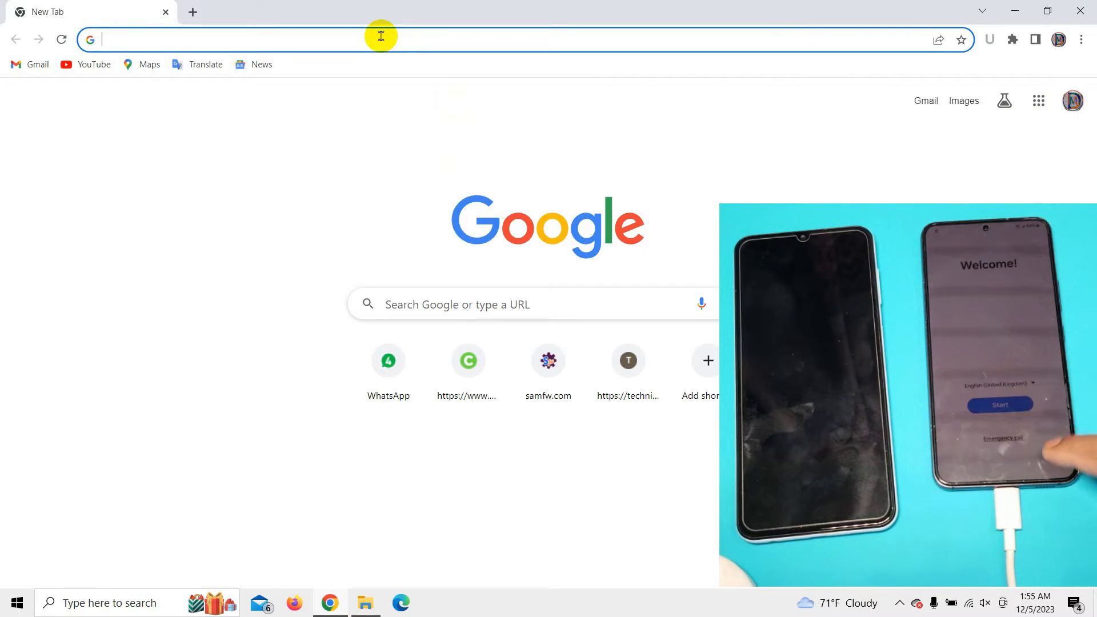
Search 'dm repair tech' in Chrome to reach the DM Unlocker label page
text(dm repair tech)
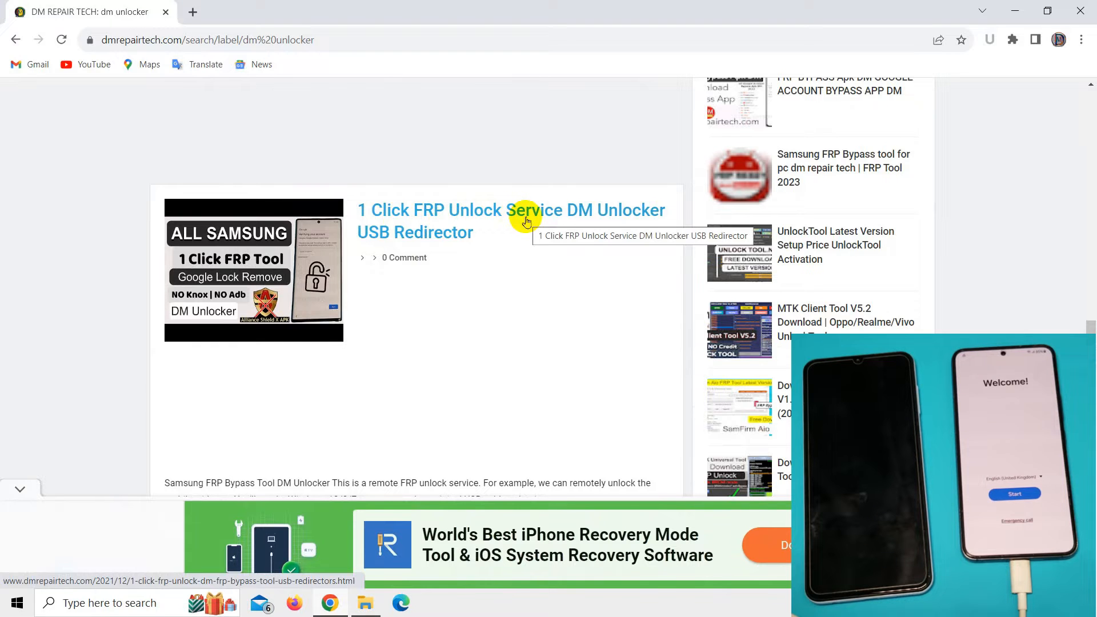
Open the 1 Click FRP Unlock Service post and download USB Redirector Customer Module 2.3
click(511, 210)
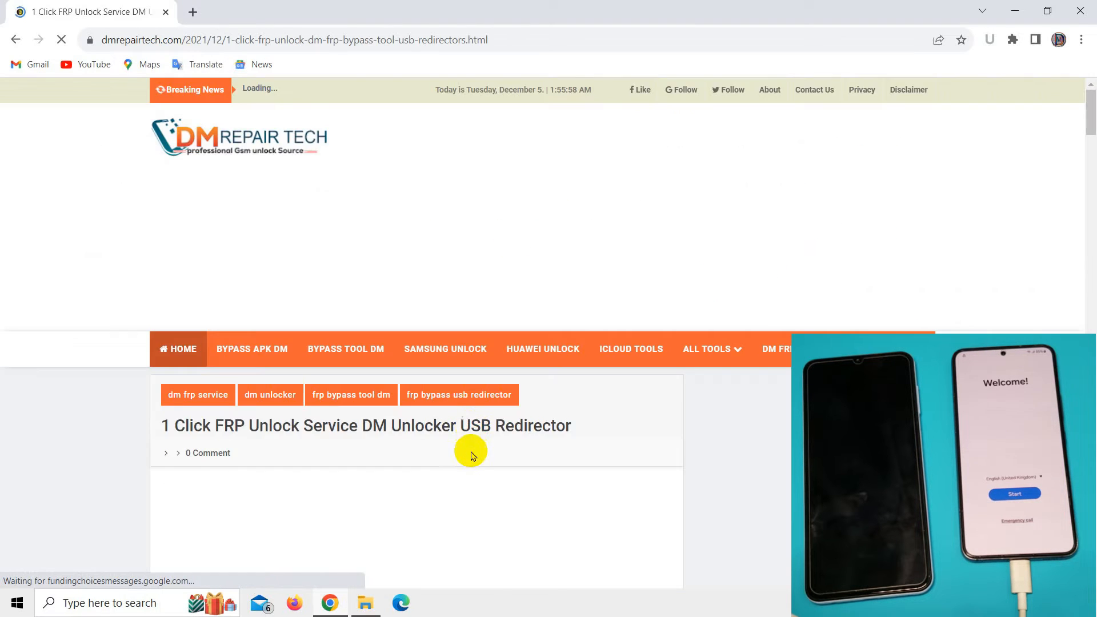
scroll(down, 3)
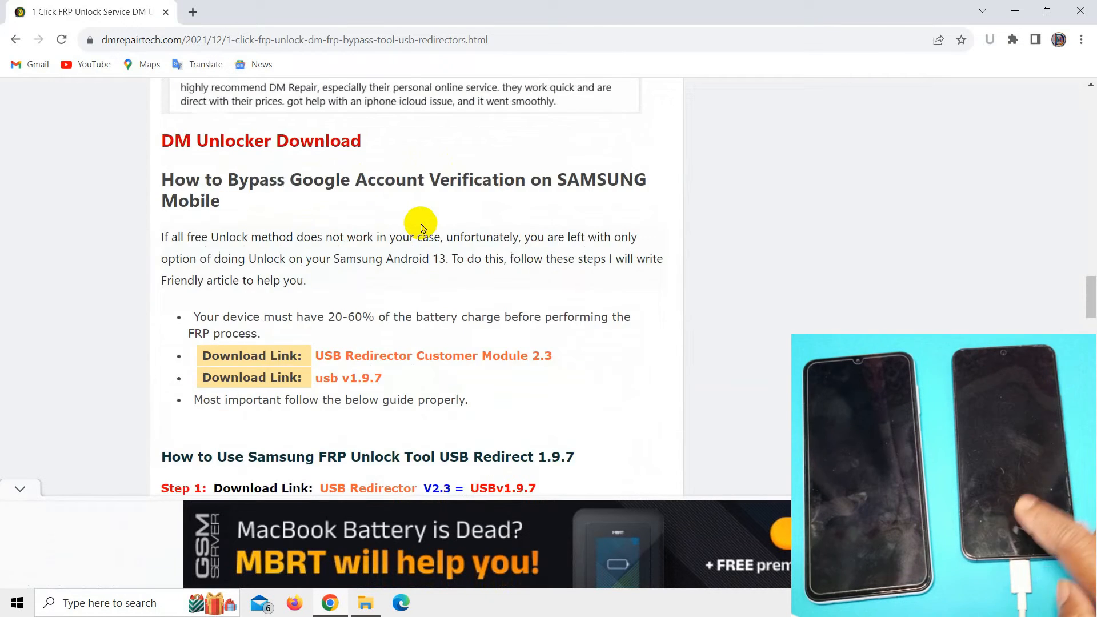
scroll(down, 3)
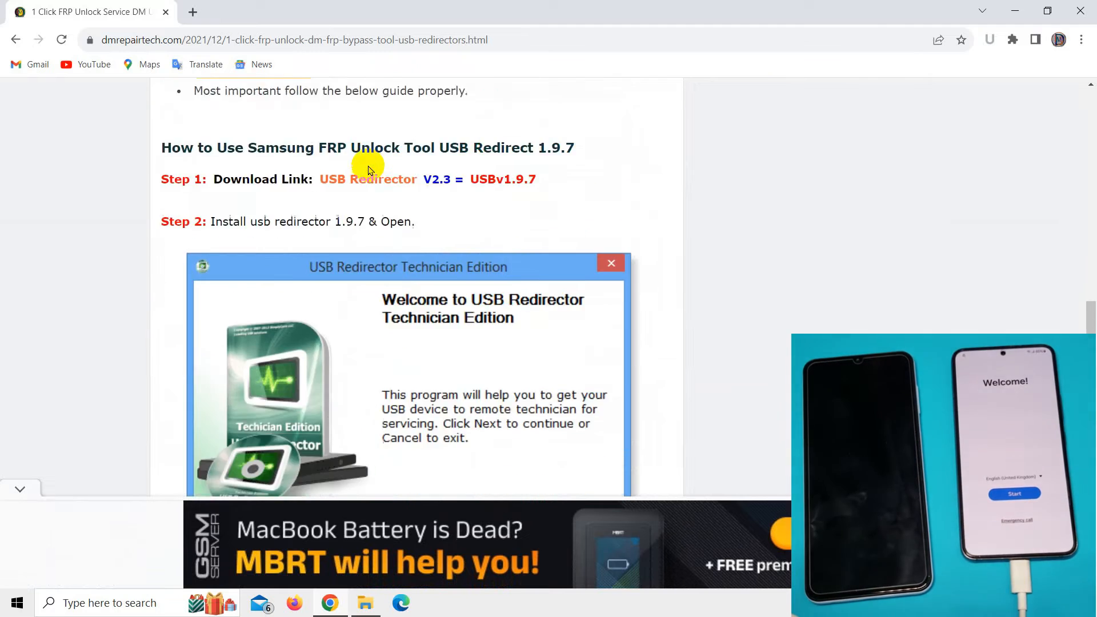
scroll(down, 3)
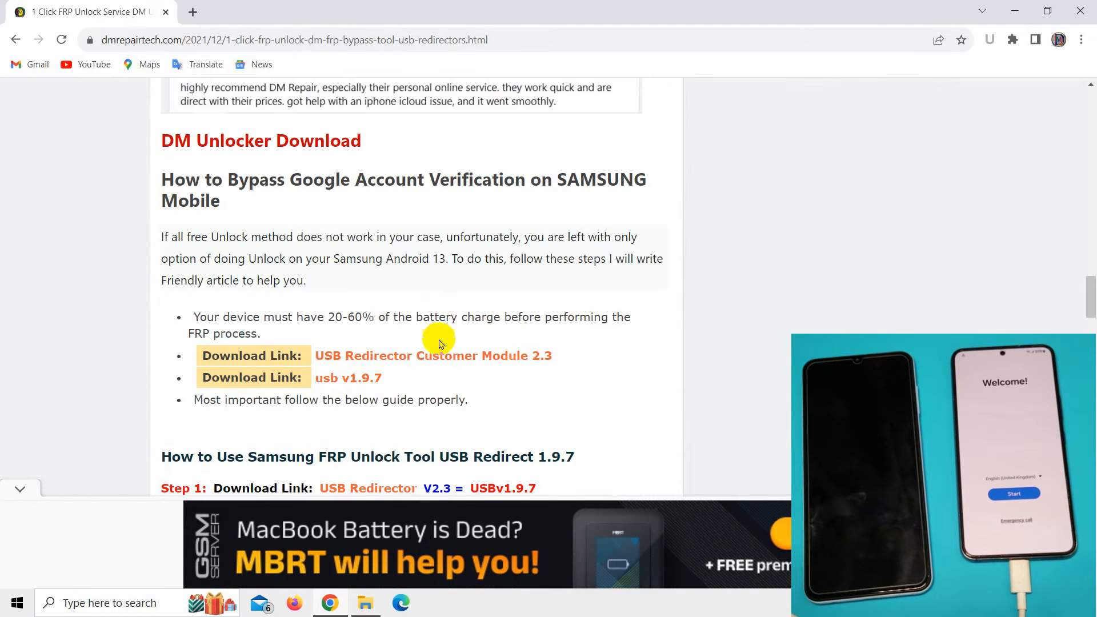
click(433, 355)
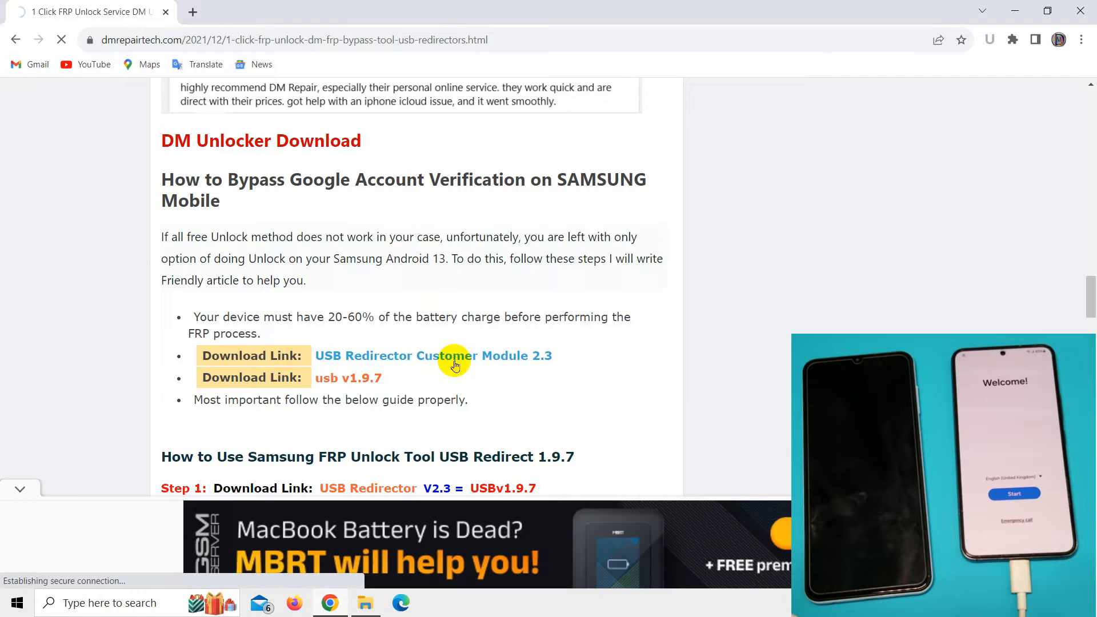
click(434, 356)
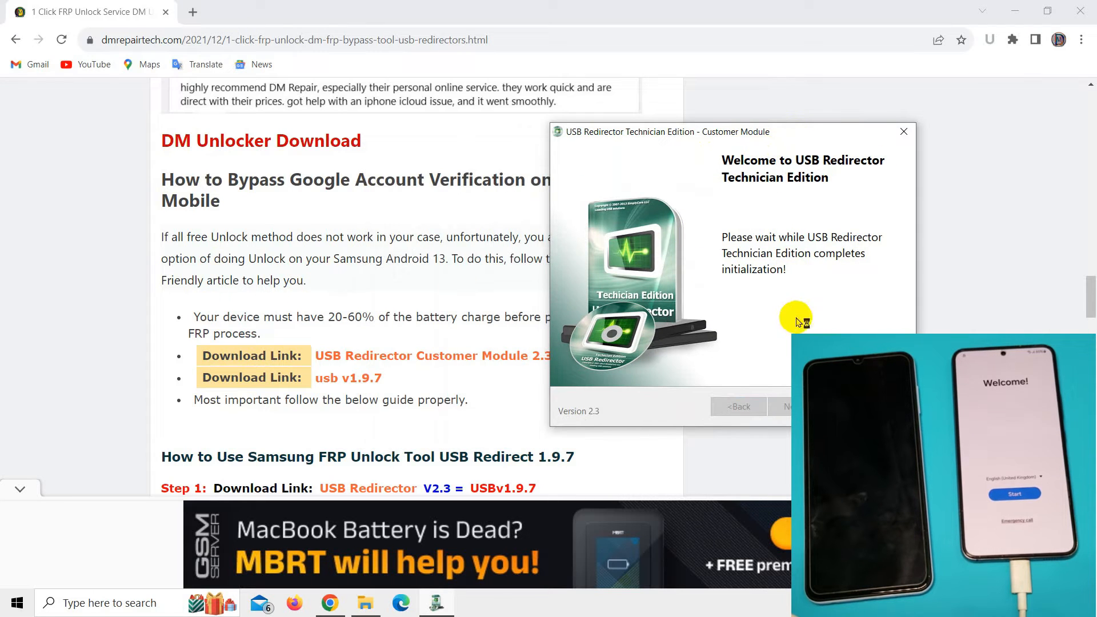
Scroll through Step 5 of the USB Redirector step-by-step servicing guide
scroll(down, 3)
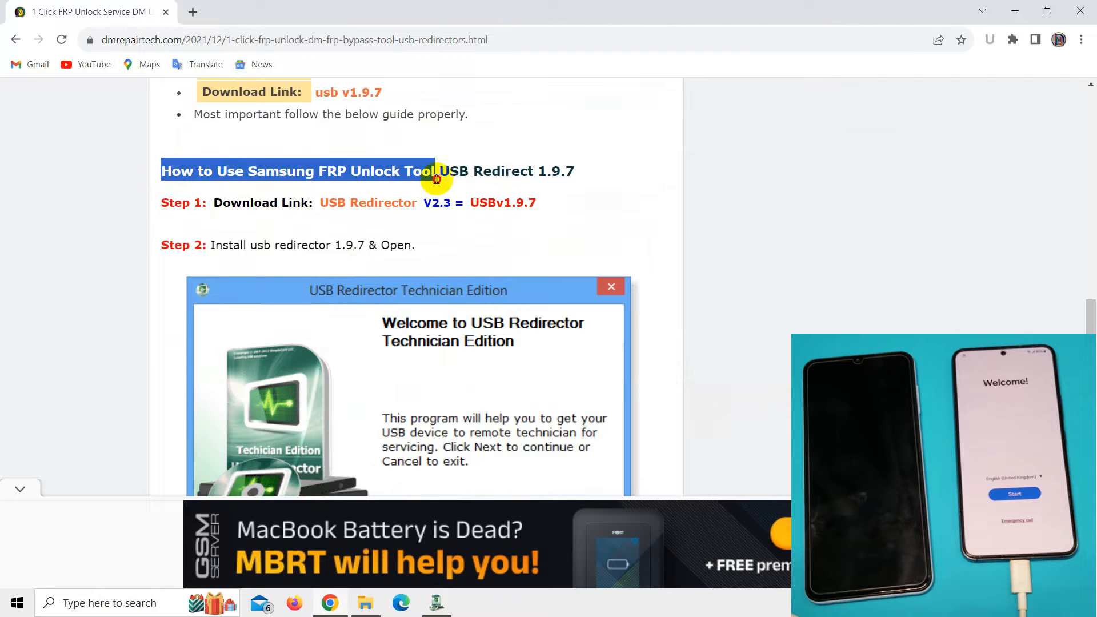
scroll(down, 3)
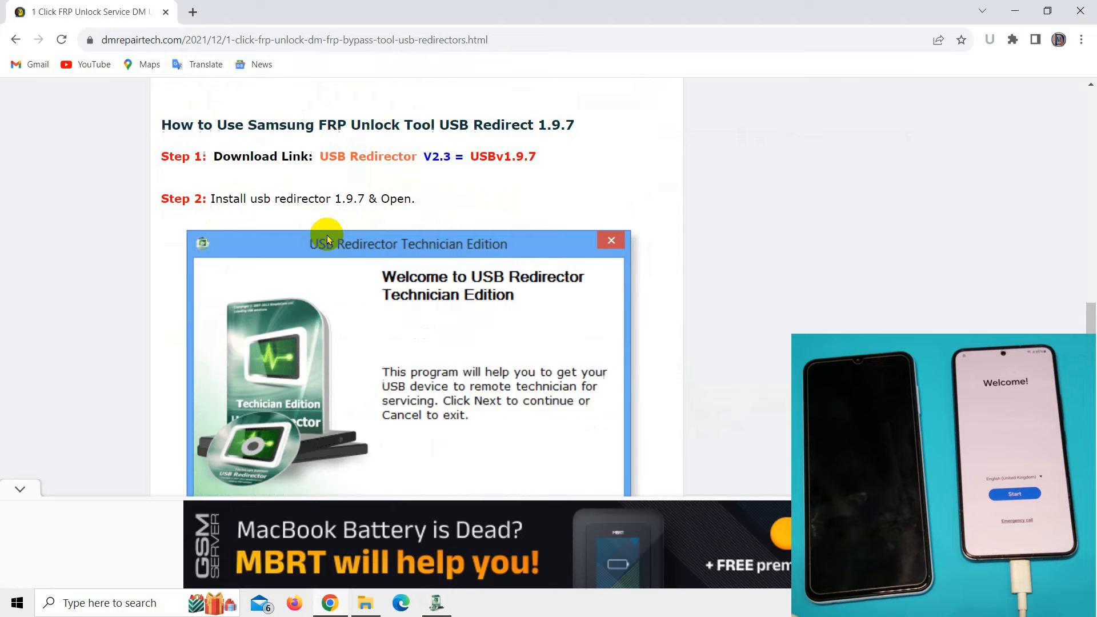
scroll(down, 3)
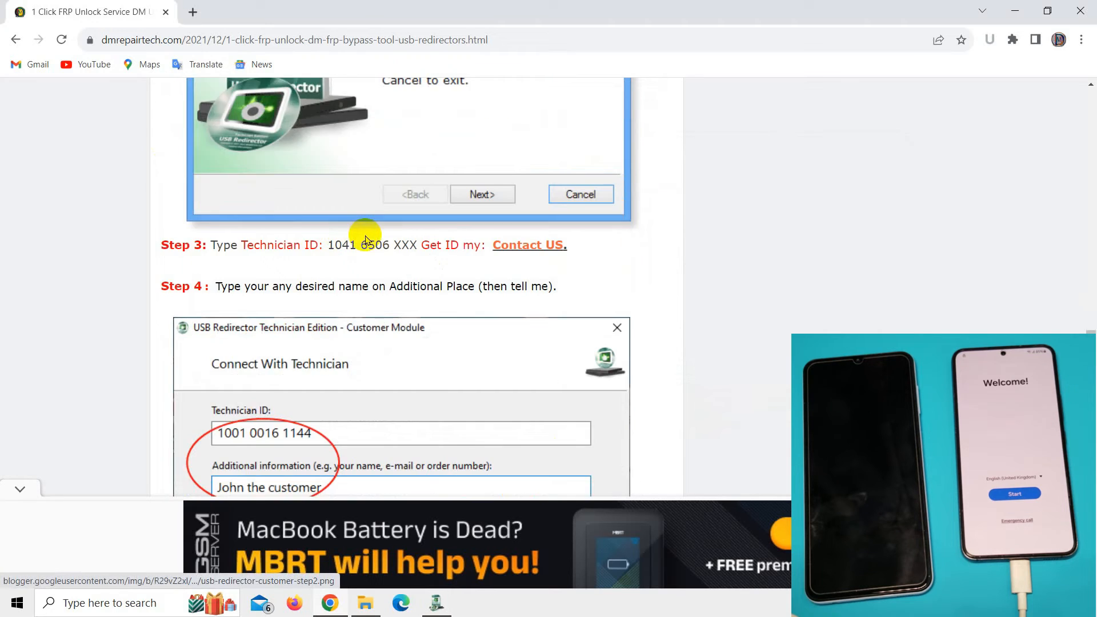
scroll(down, 3)
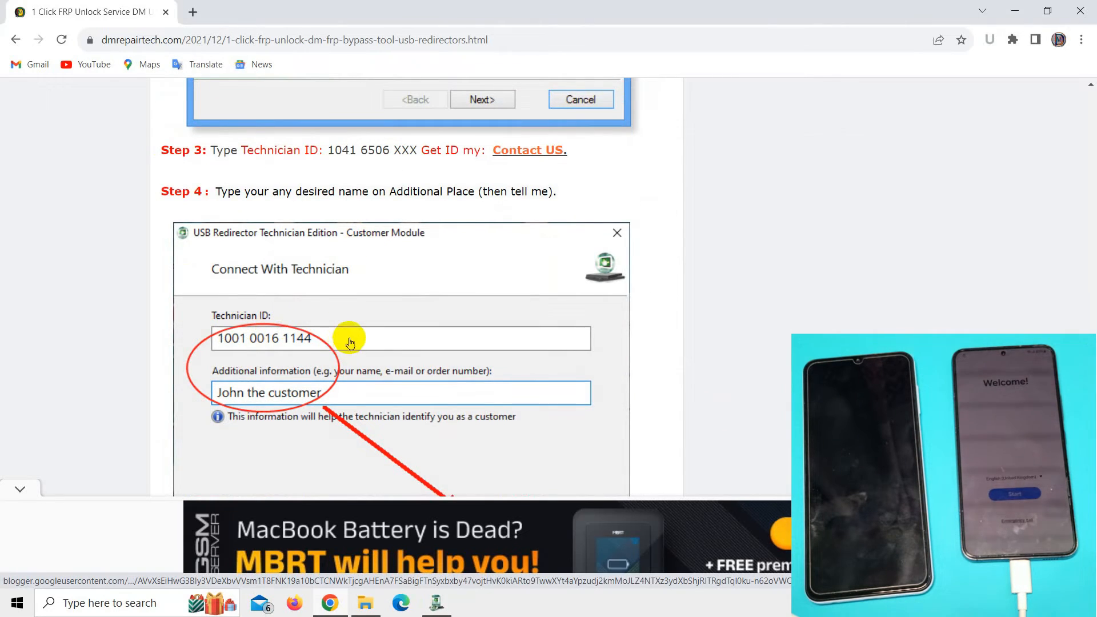
scroll(down, 3)
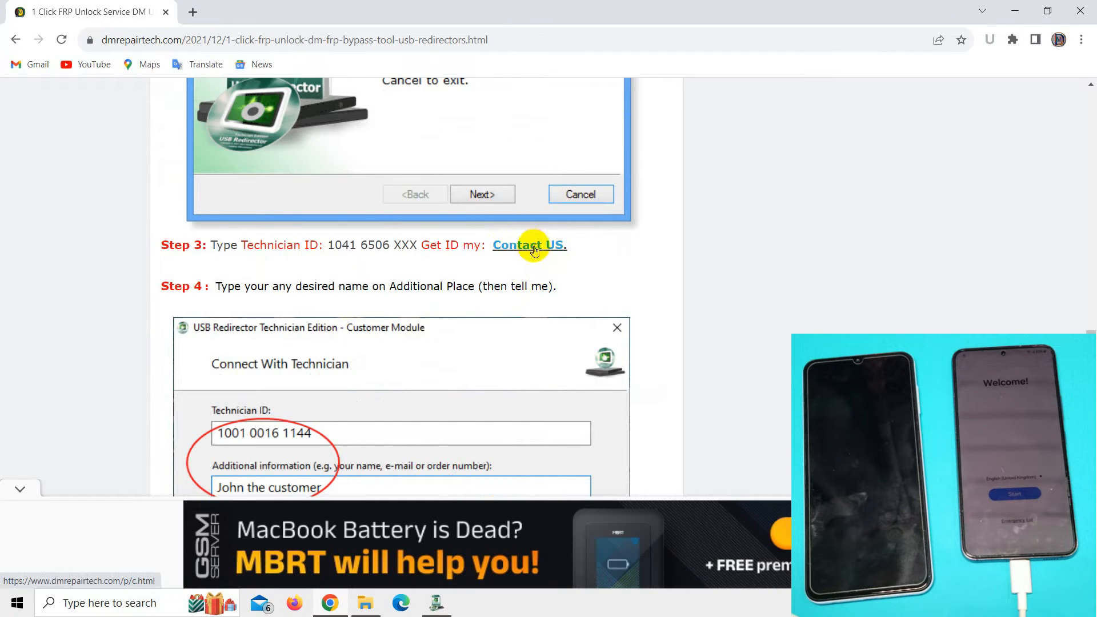
scroll(down, 3)
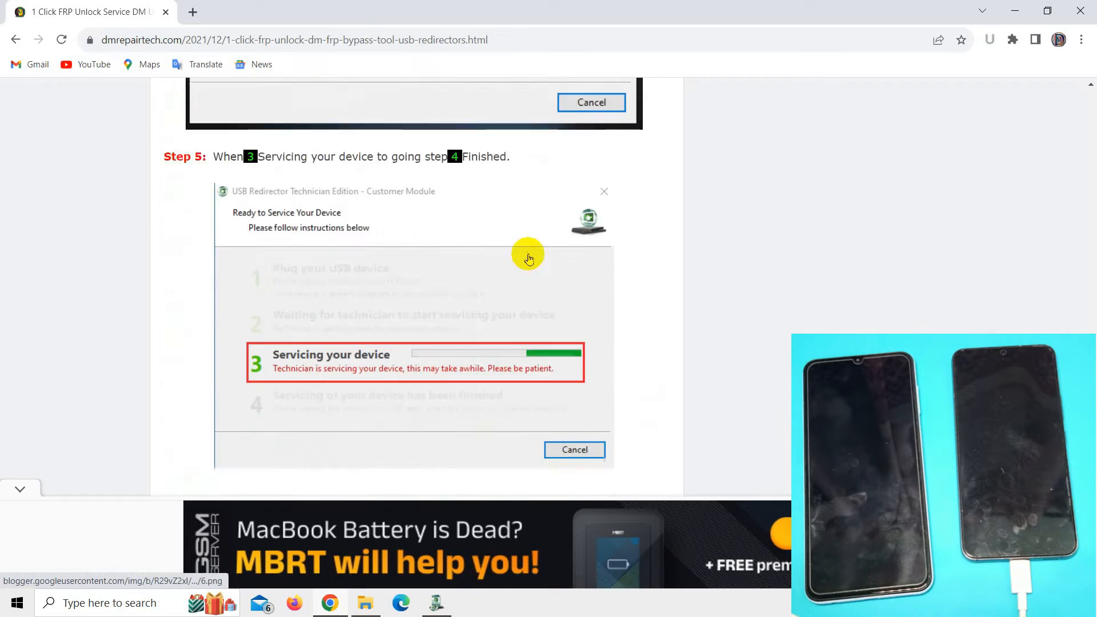
scroll(down, 3)
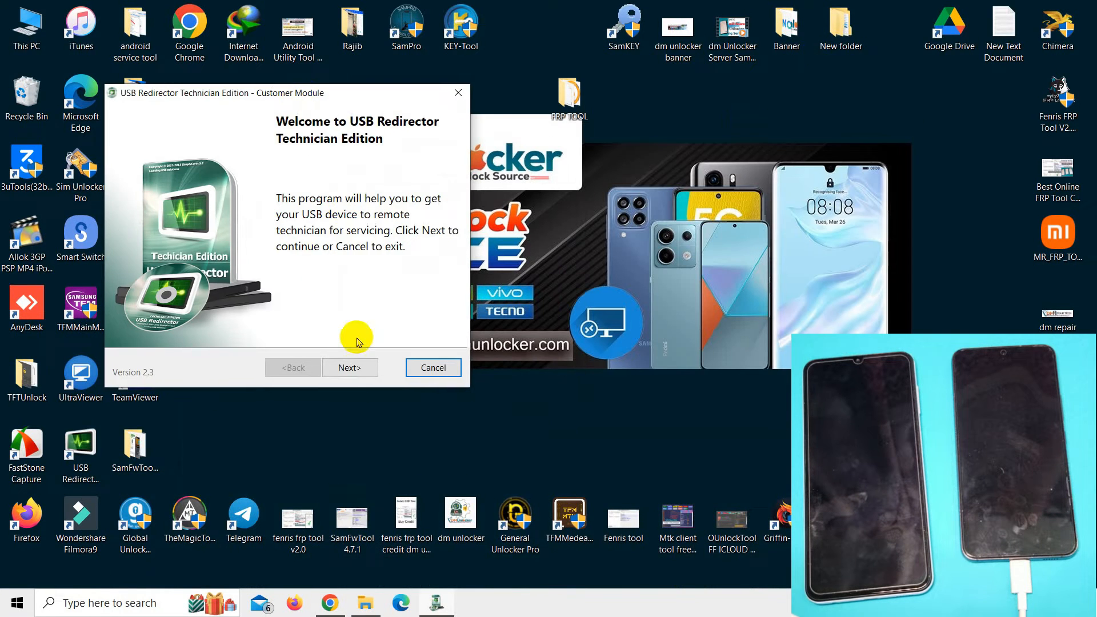
click(349, 368)
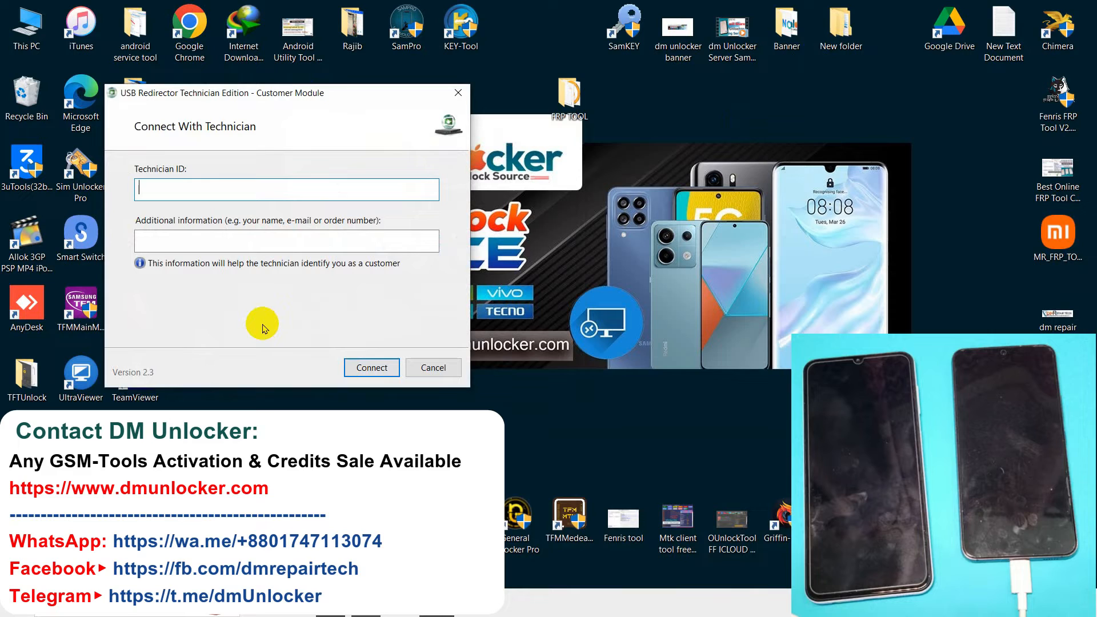
text(1030)
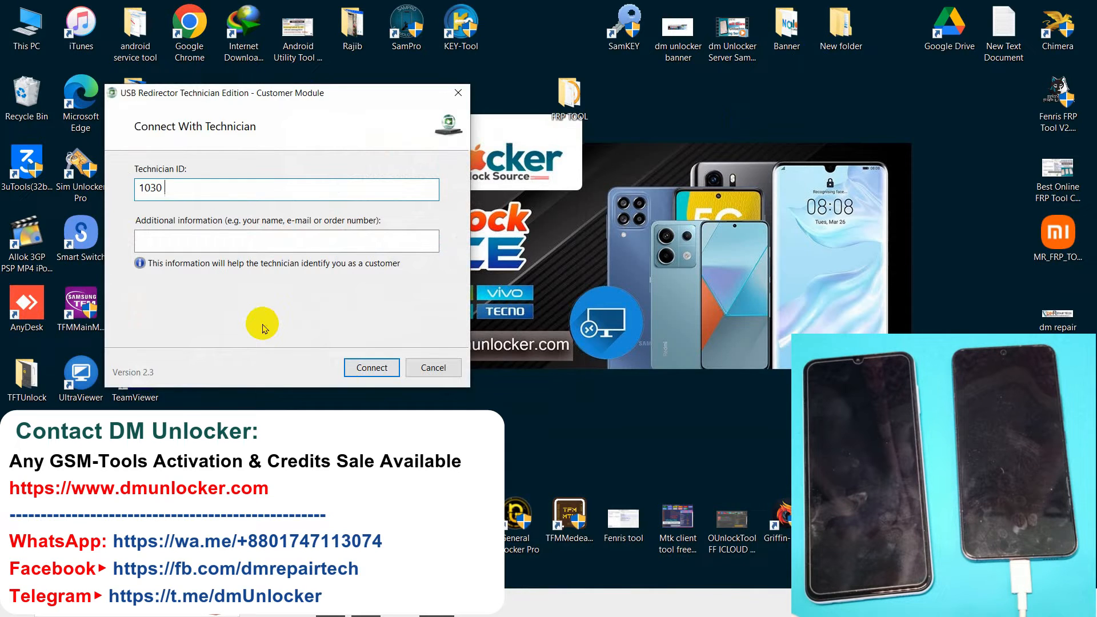
text(7)
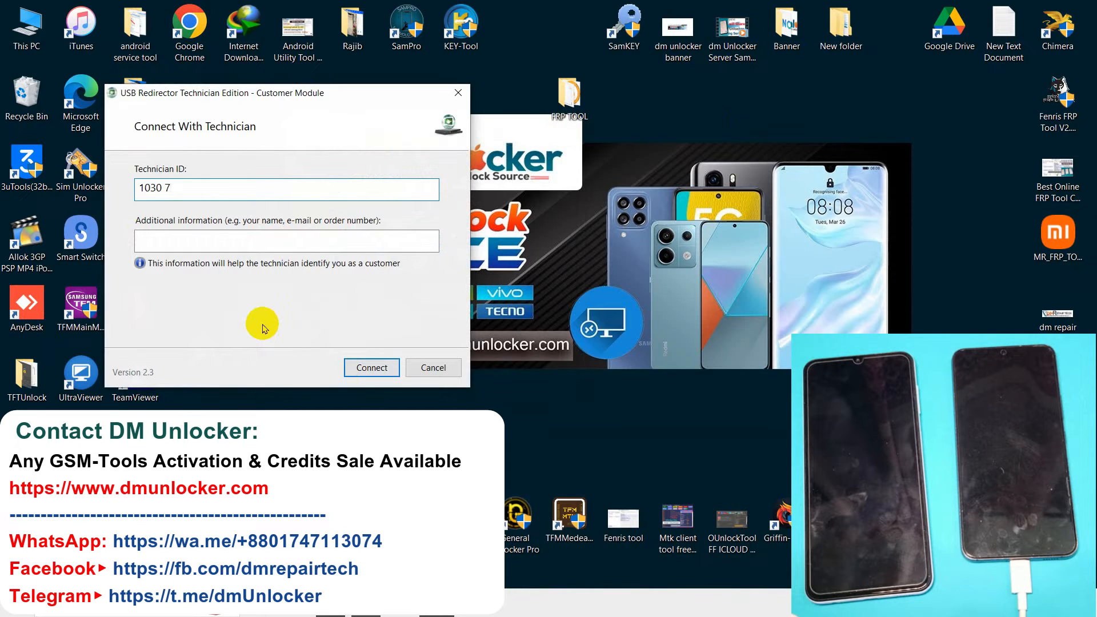
text(177 5)
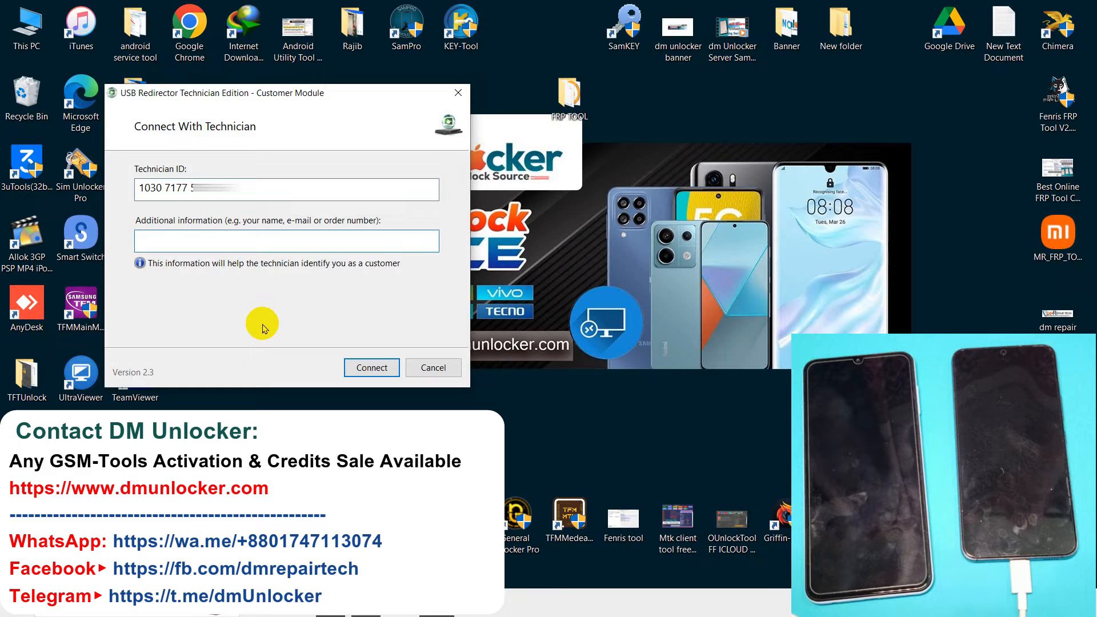
text(S)
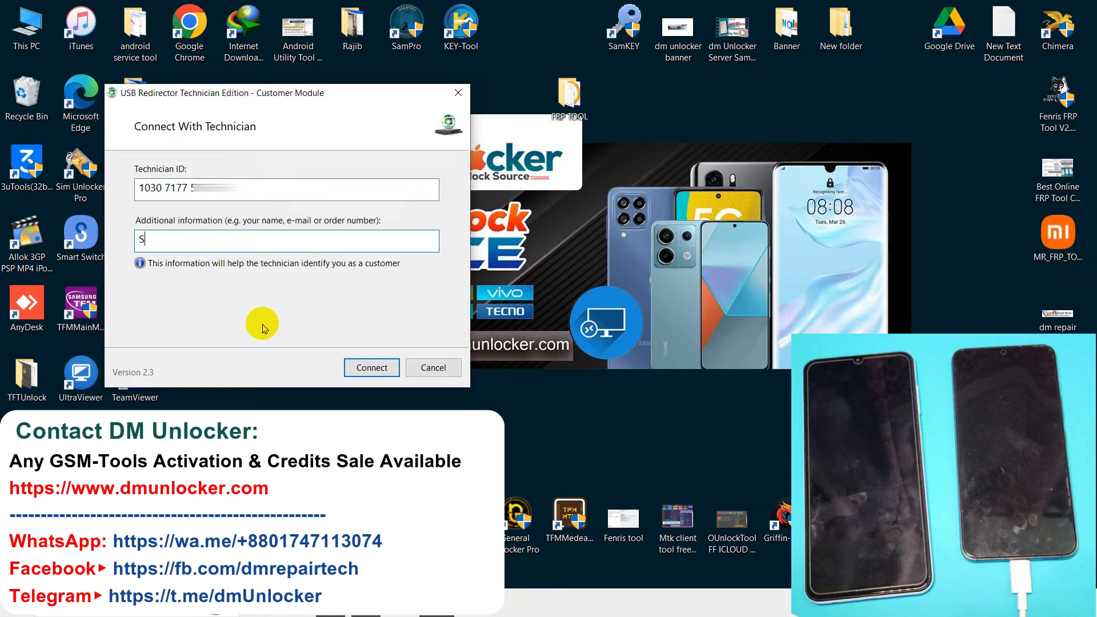
text(22)
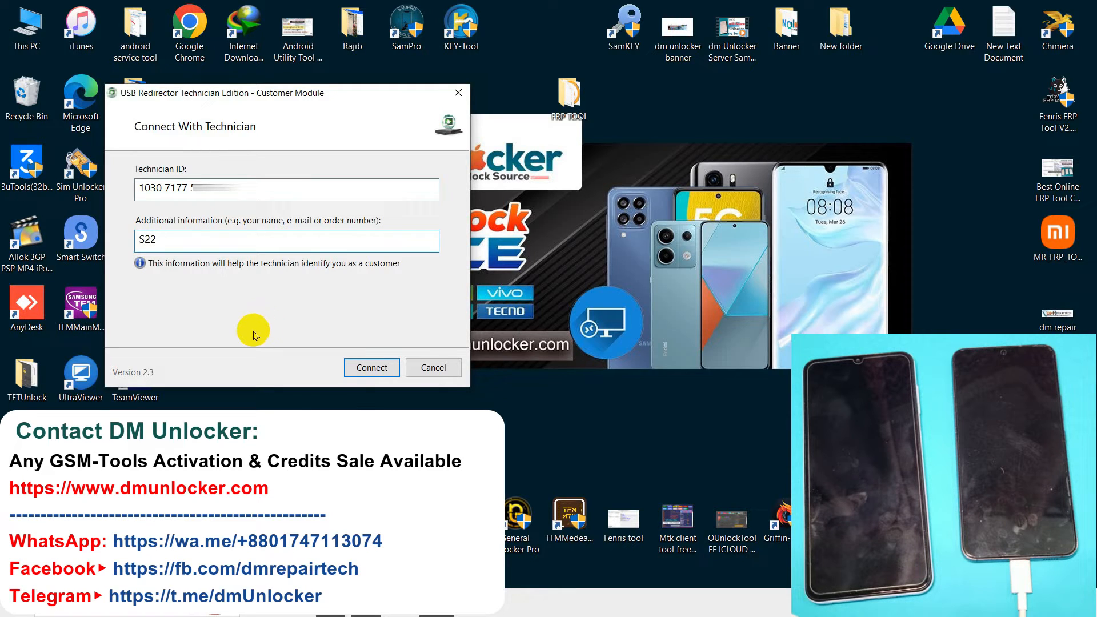
click(371, 367)
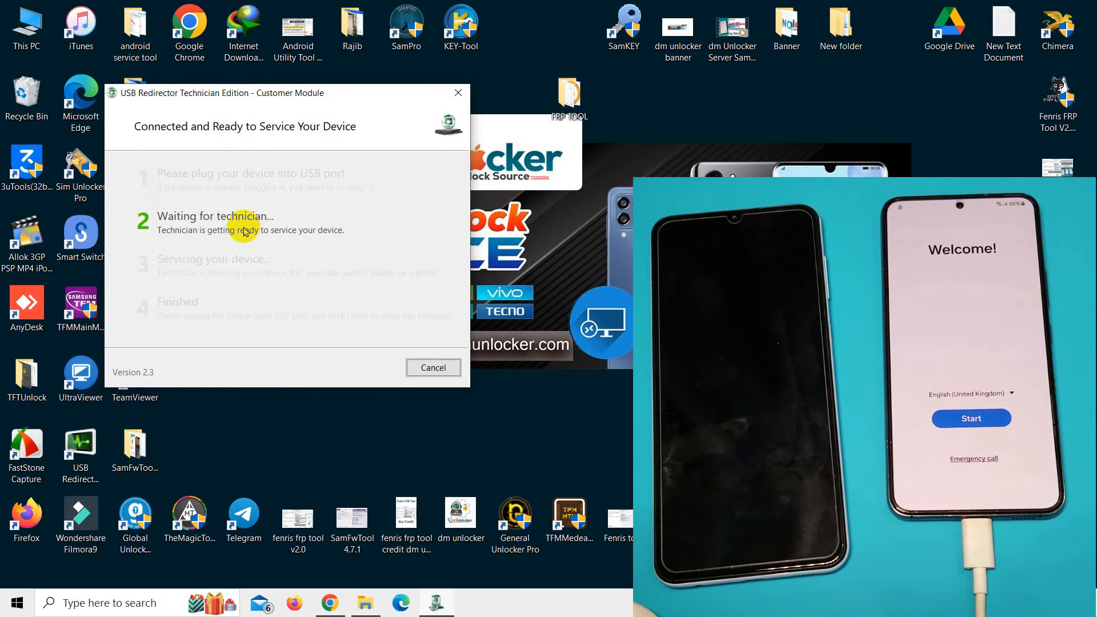
mouse_move(189, 231)
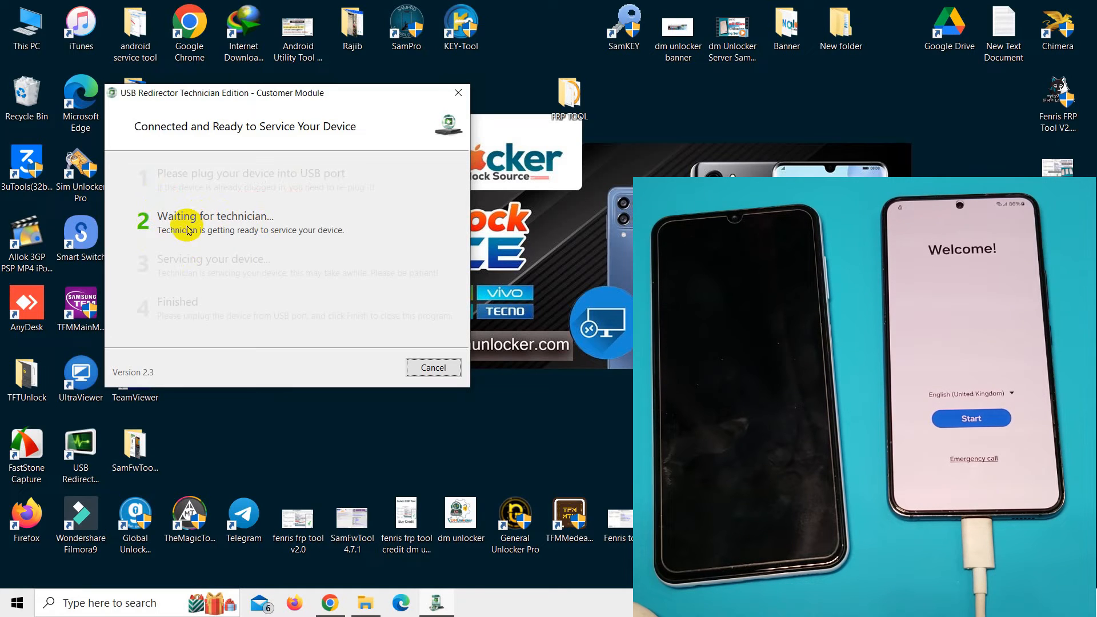
mouse_move(222, 235)
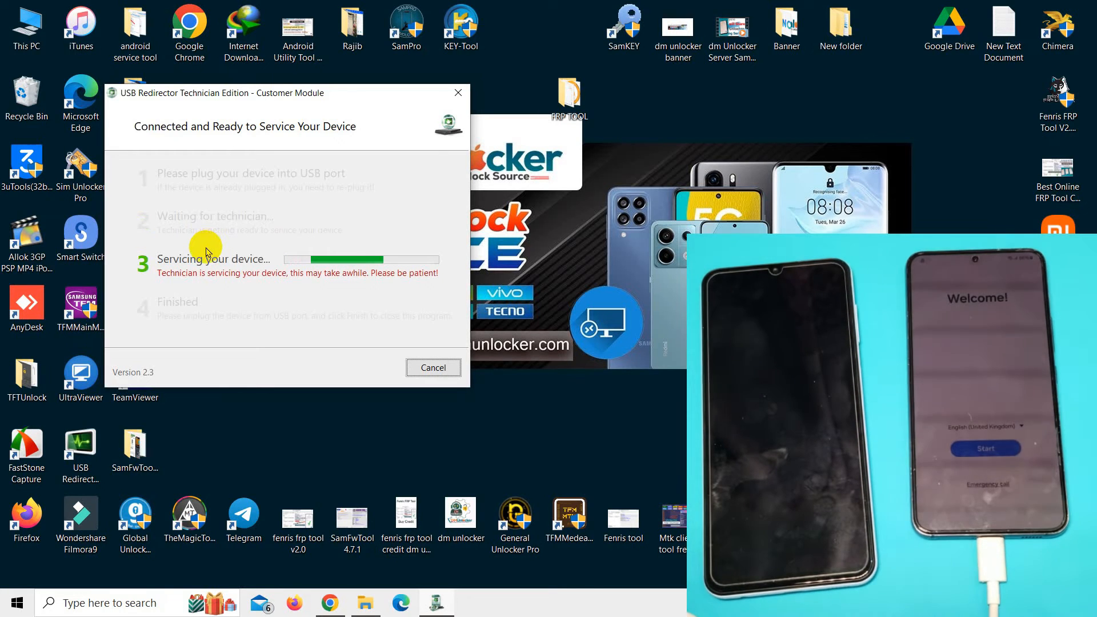
mouse_move(240, 284)
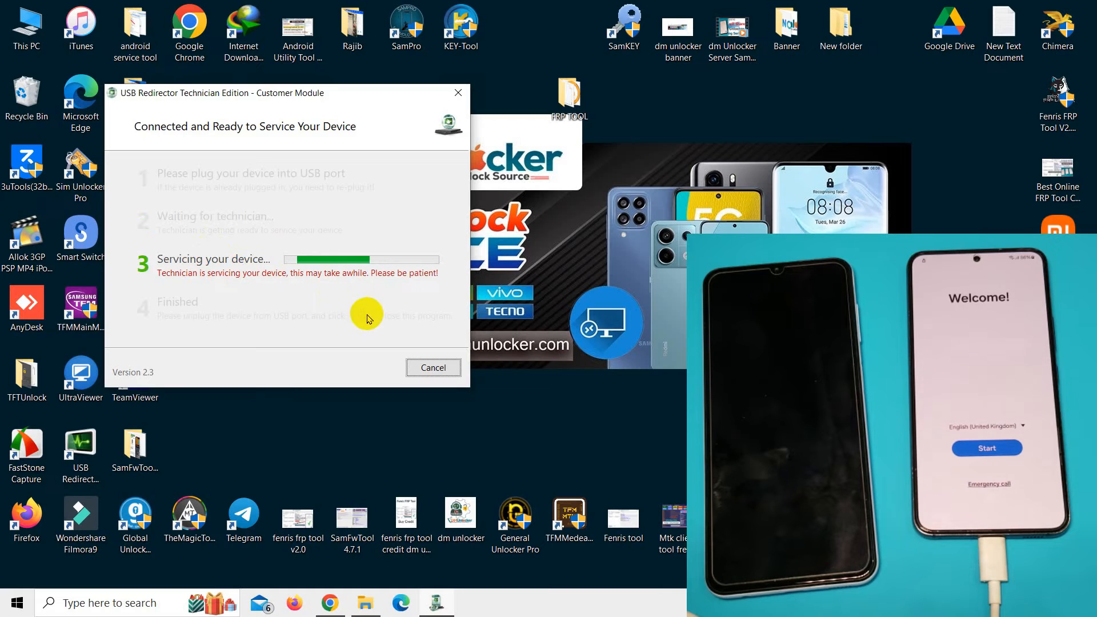
mouse_move(349, 458)
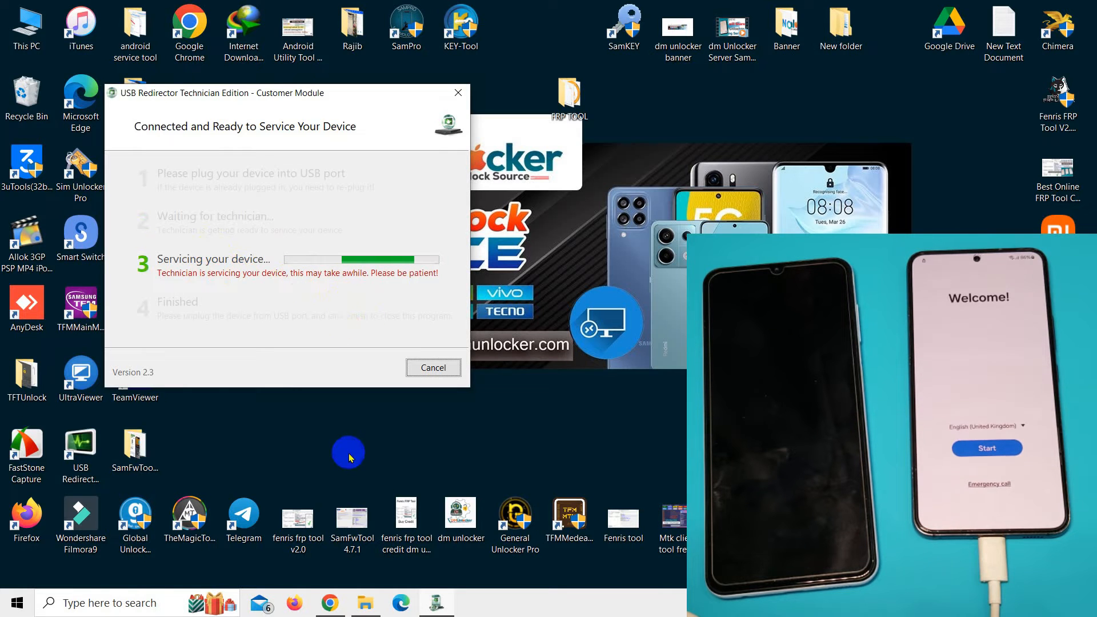
mouse_move(330, 602)
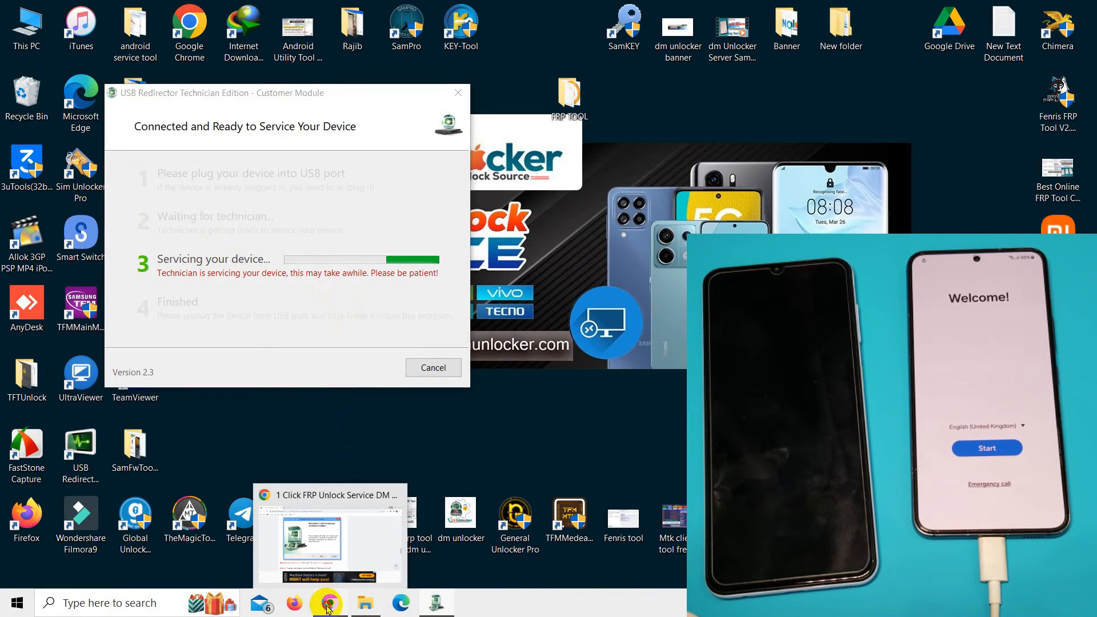
Load dmunlocker.com in a new Chrome tab and open its Registration page
click(326, 603)
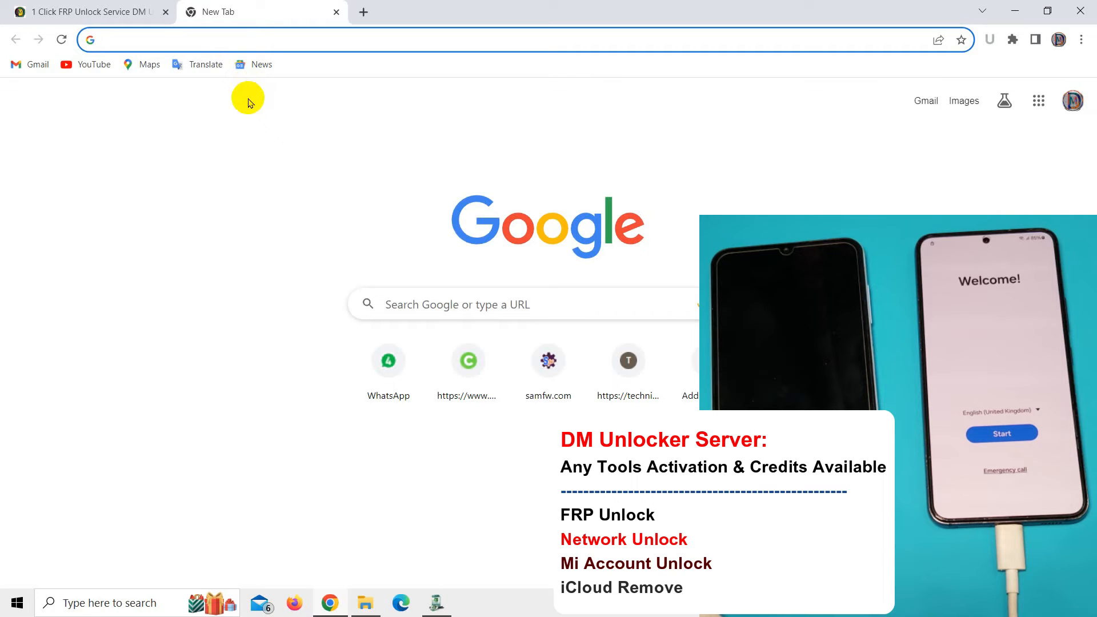
text(dmunlocker.com)
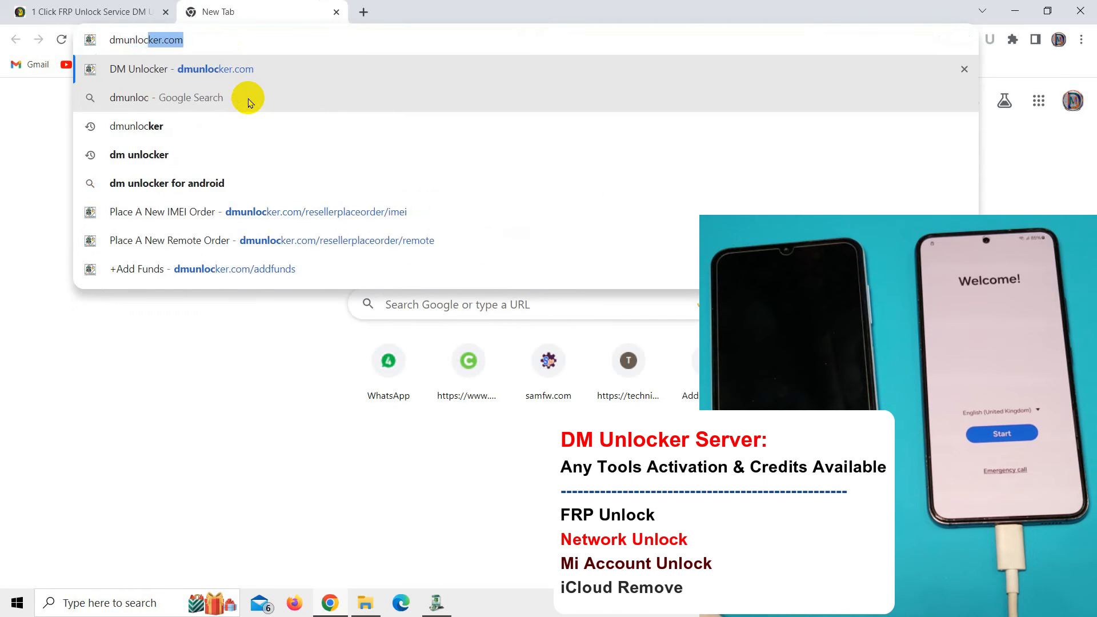
click(182, 69)
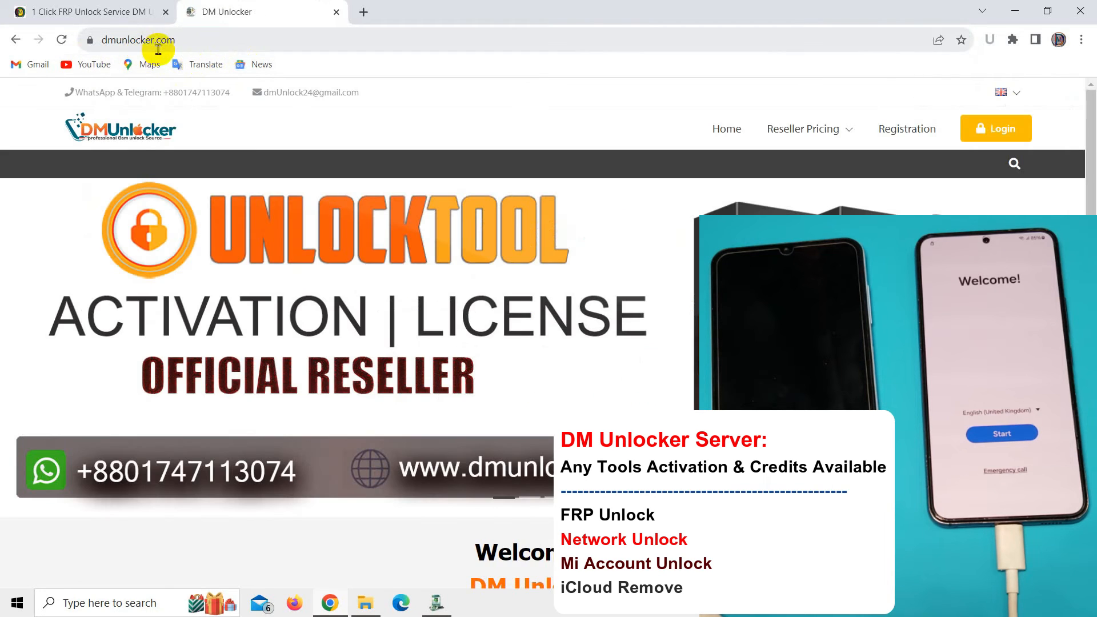
mouse_move(555, 223)
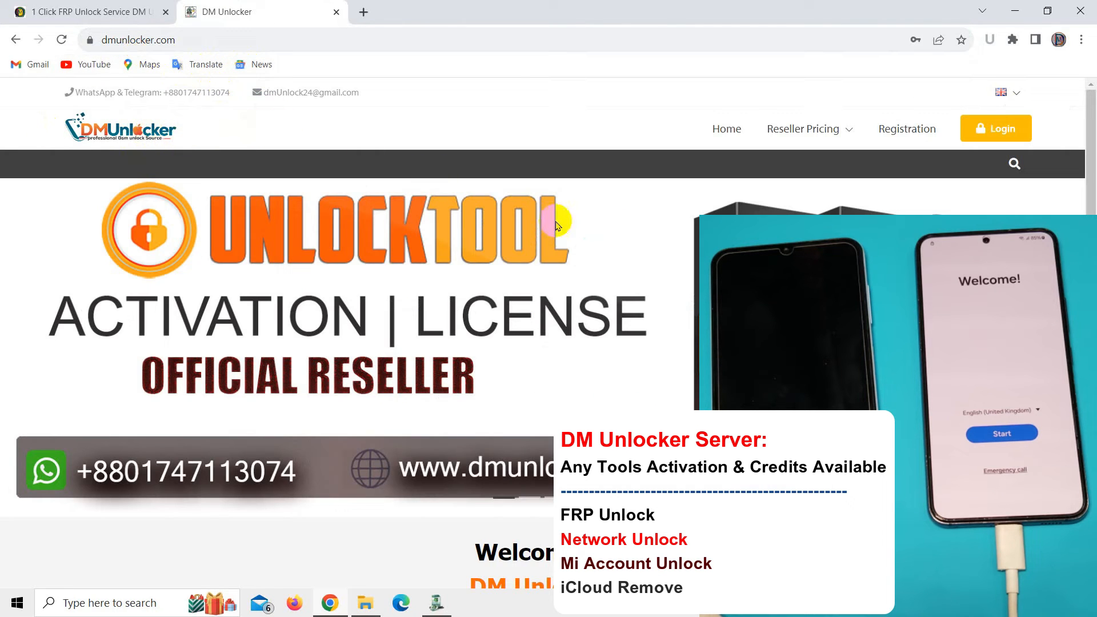
click(907, 129)
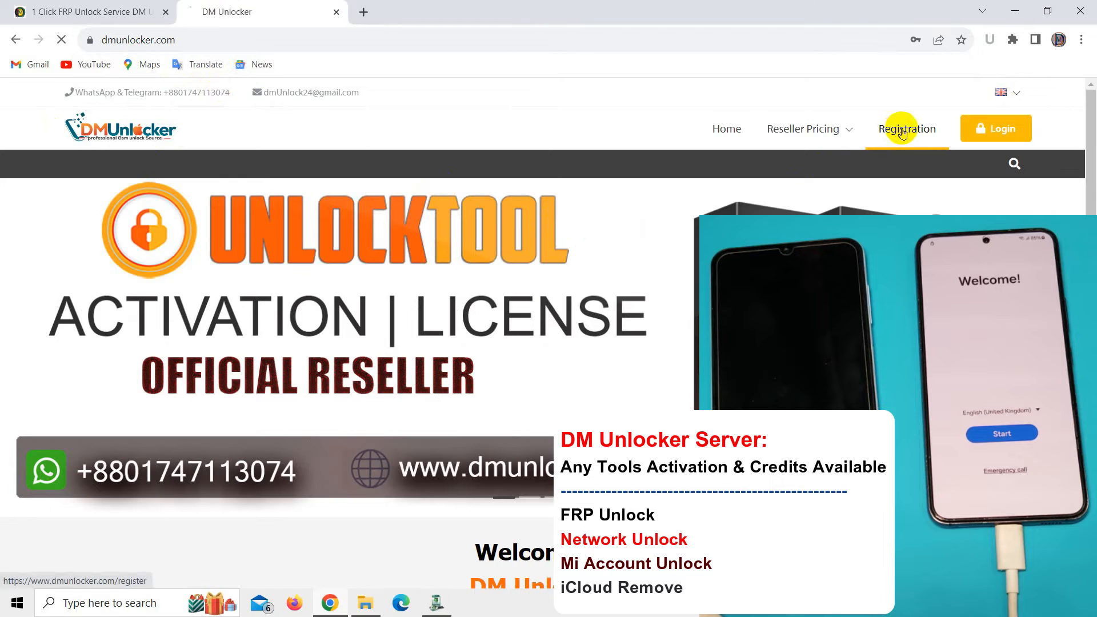
click(907, 128)
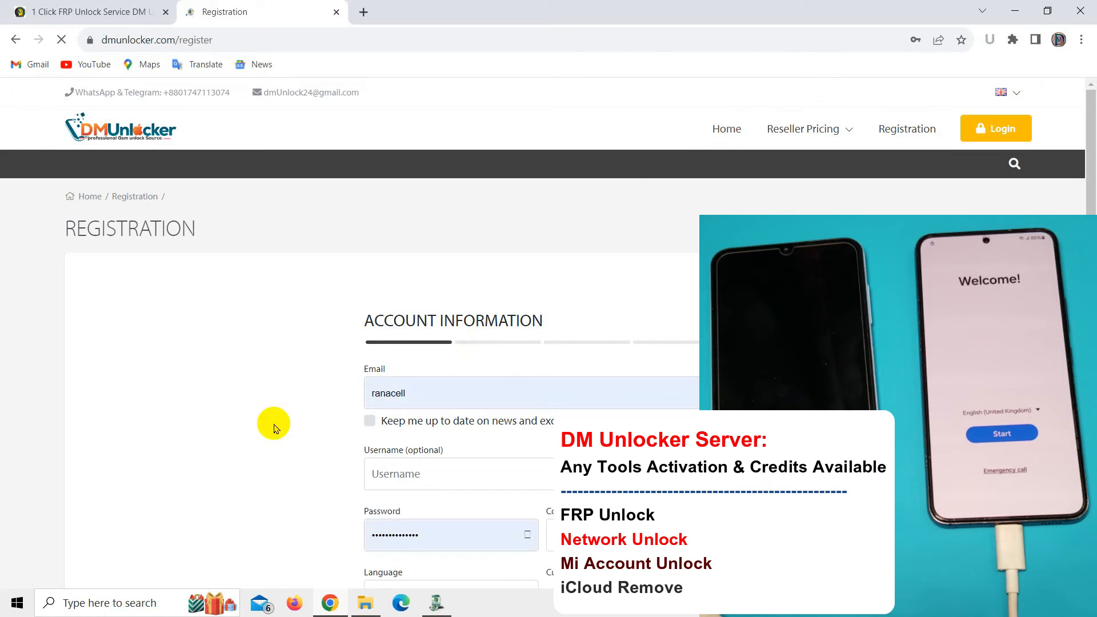
scroll(down, 3)
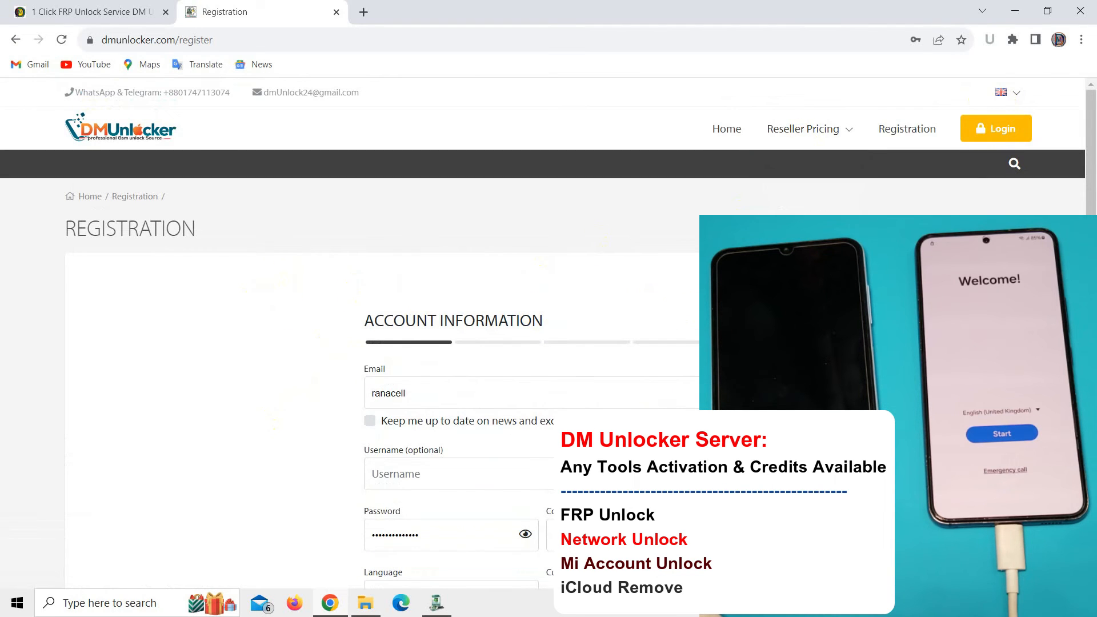
Log in to DM Unlocker with saved credentials and browse the Place A New IMEI Order list
click(802, 129)
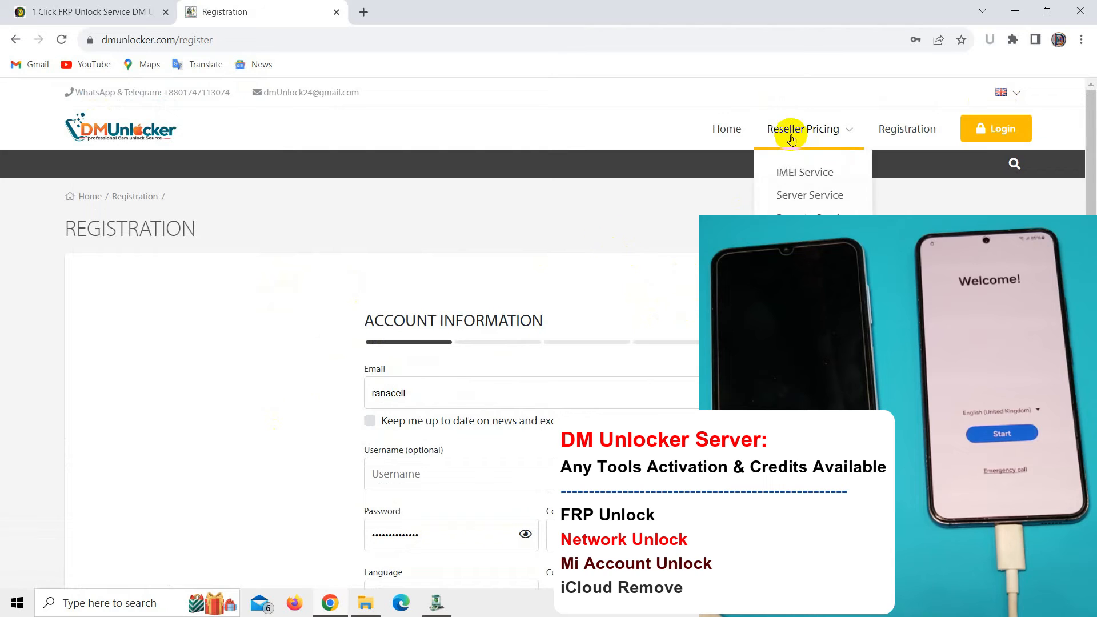
click(995, 128)
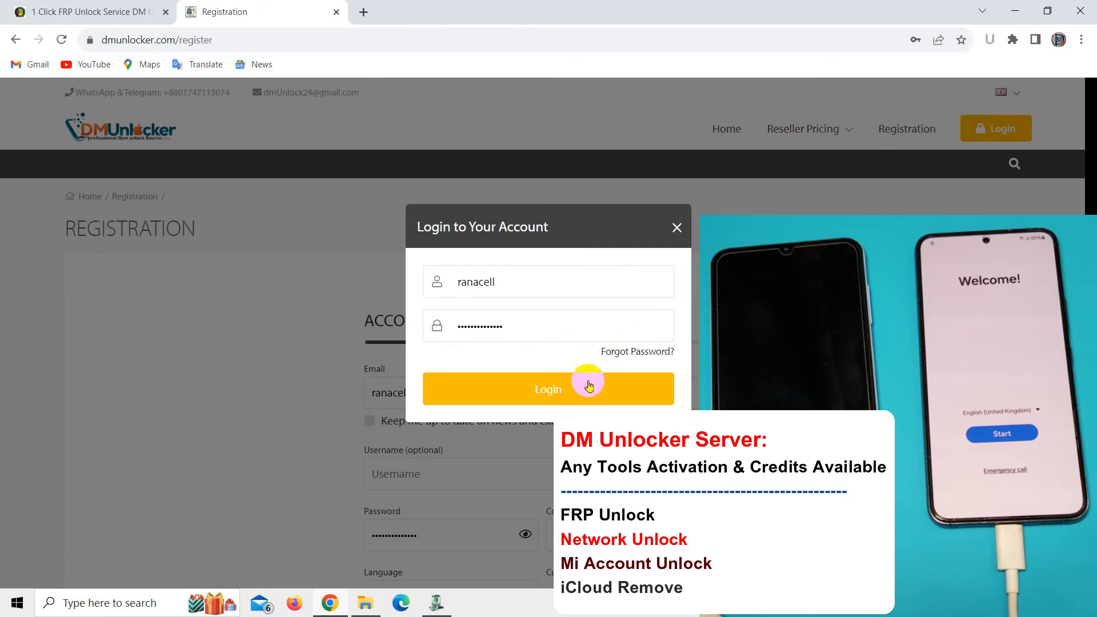
click(548, 389)
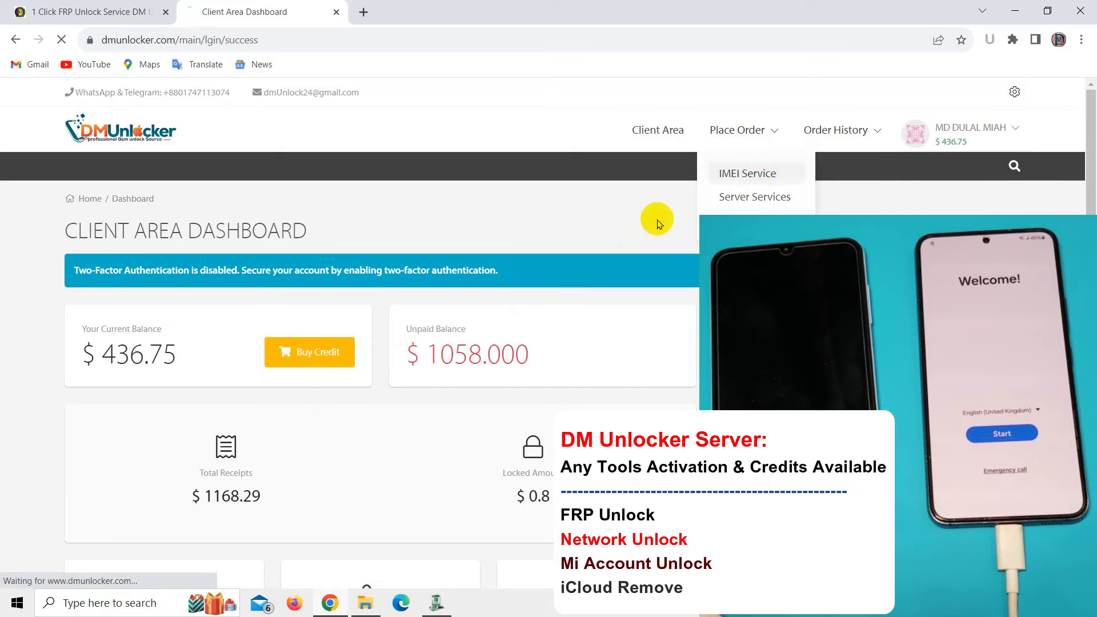
click(748, 173)
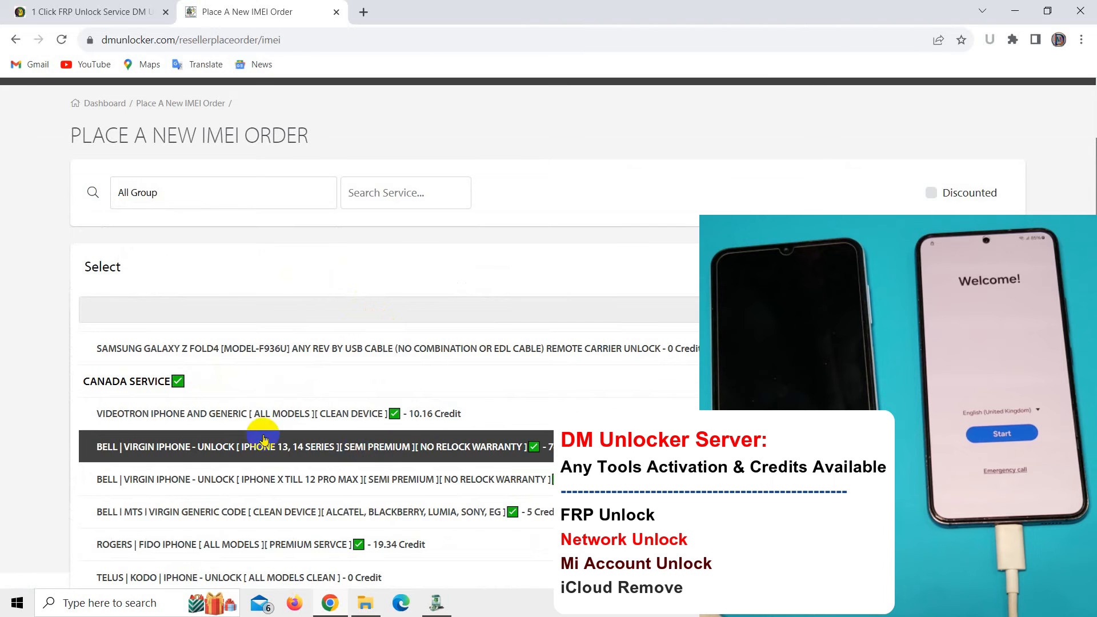
scroll(down, 3)
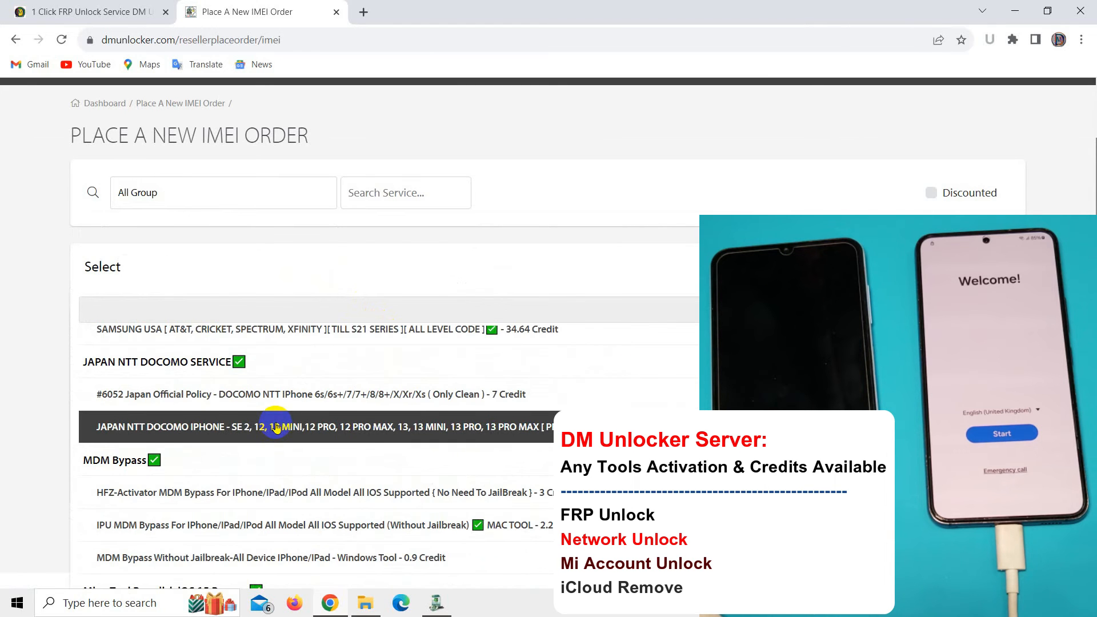